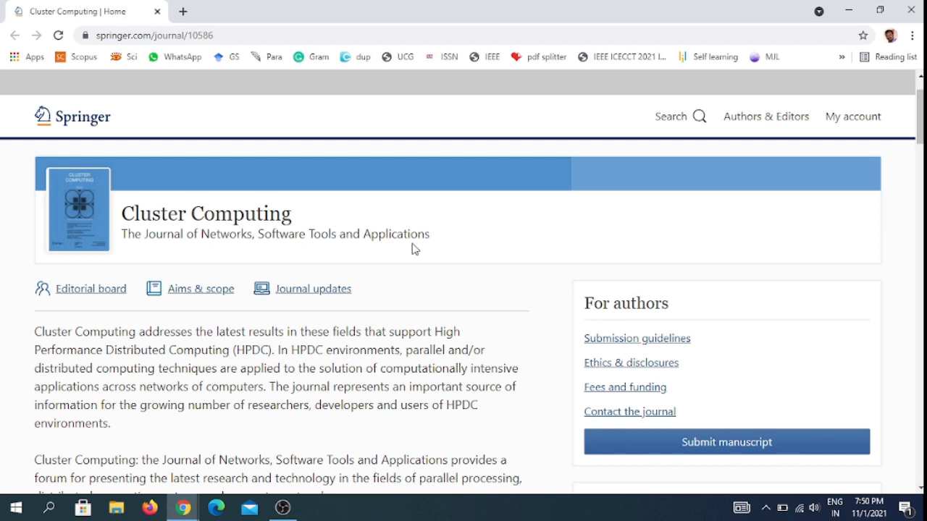
{"action": "mouse_move", "coordinate": [278, 238]}
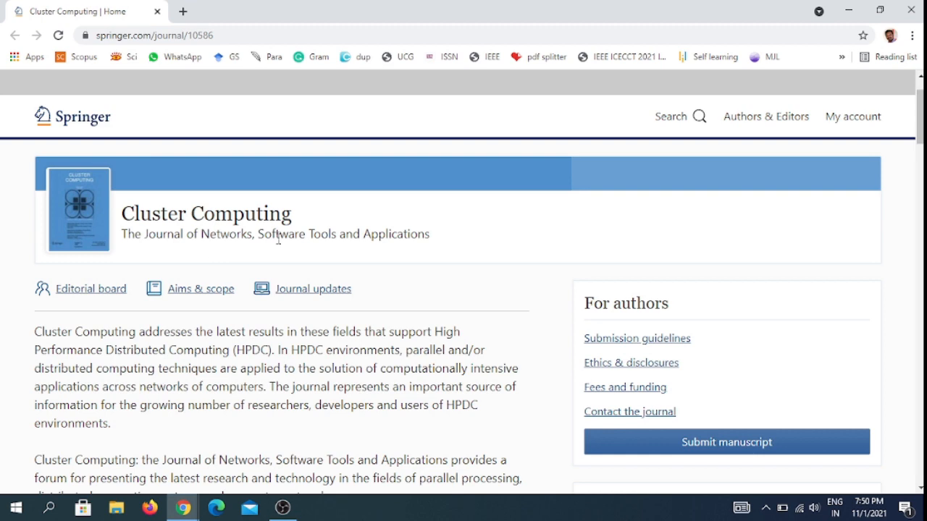
{"action": "mouse_move", "coordinate": [429, 309]}
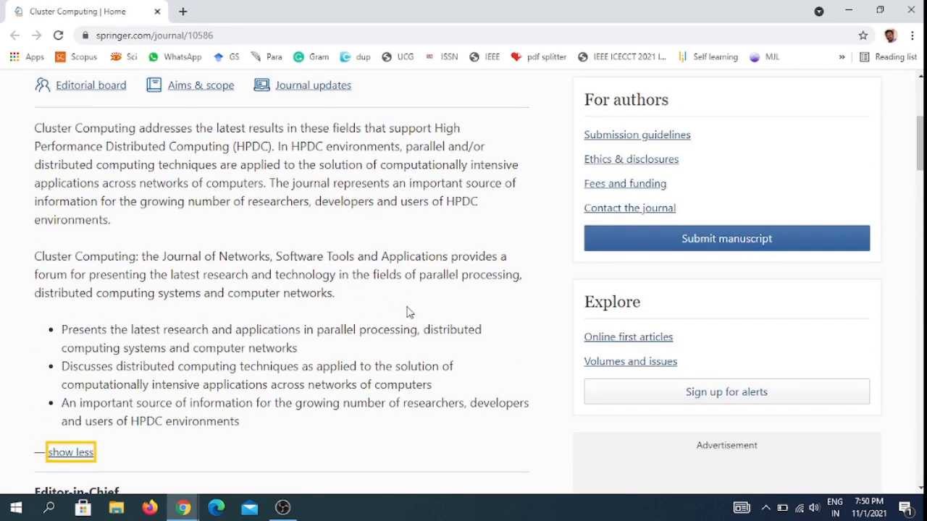
Scroll Cluster Computing's page to its Hybrid model and 2020 metrics, impact factor 1.809.
{"action": "scroll", "scroll_direction": "down", "scroll_amount": 3}
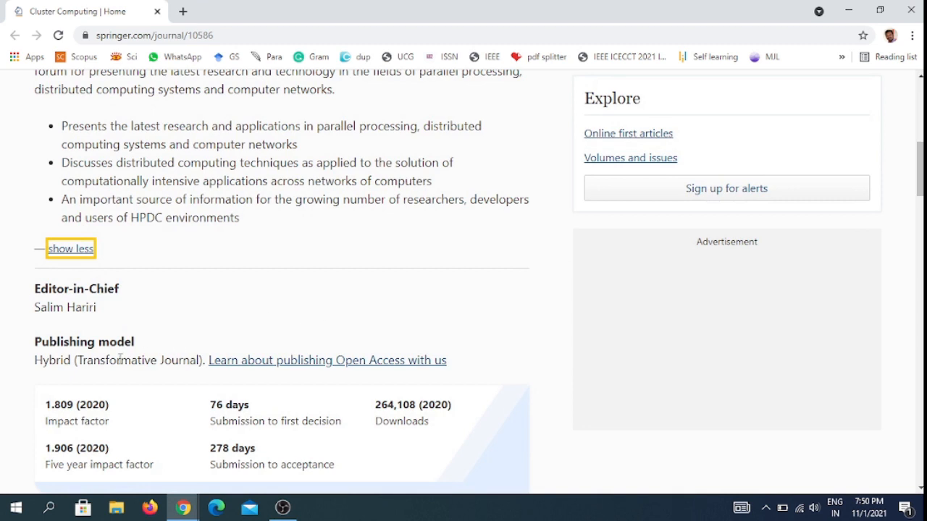
{"action": "mouse_move", "coordinate": [105, 384]}
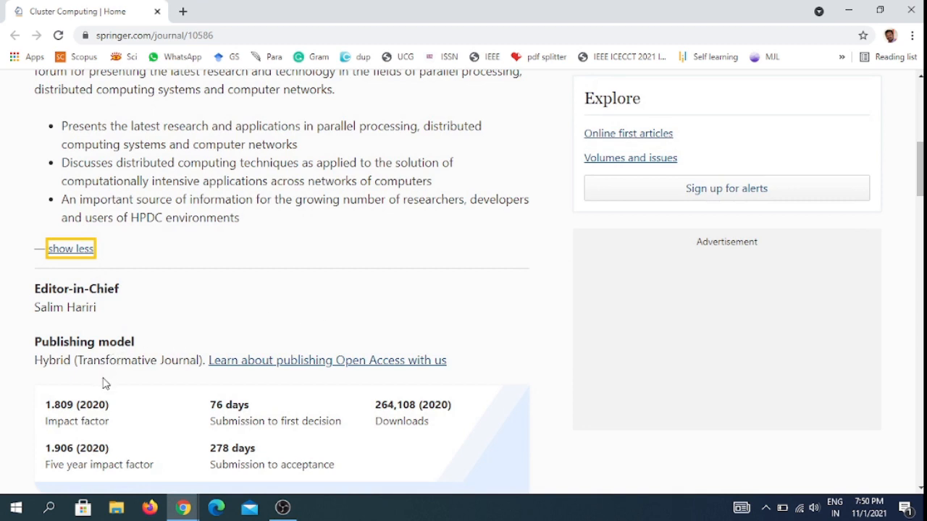
{"action": "mouse_move", "coordinate": [245, 381]}
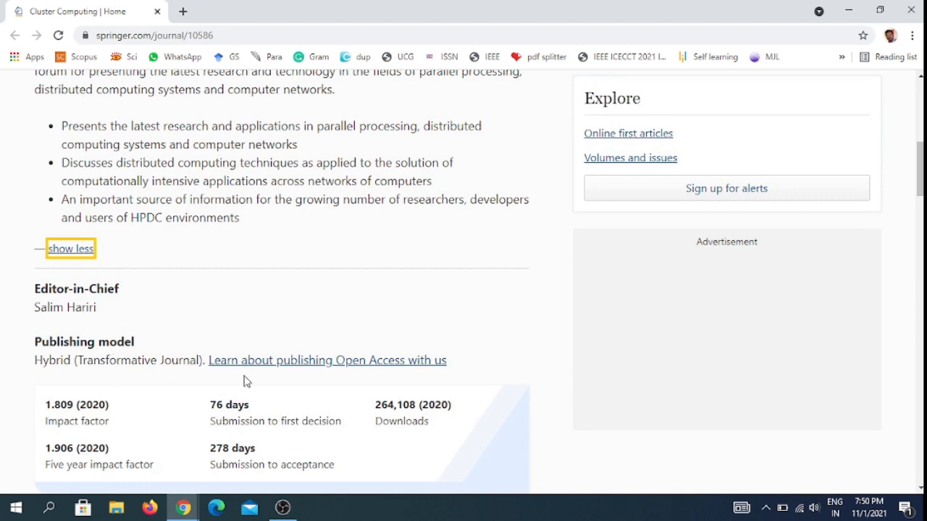
{"action": "mouse_move", "coordinate": [263, 381]}
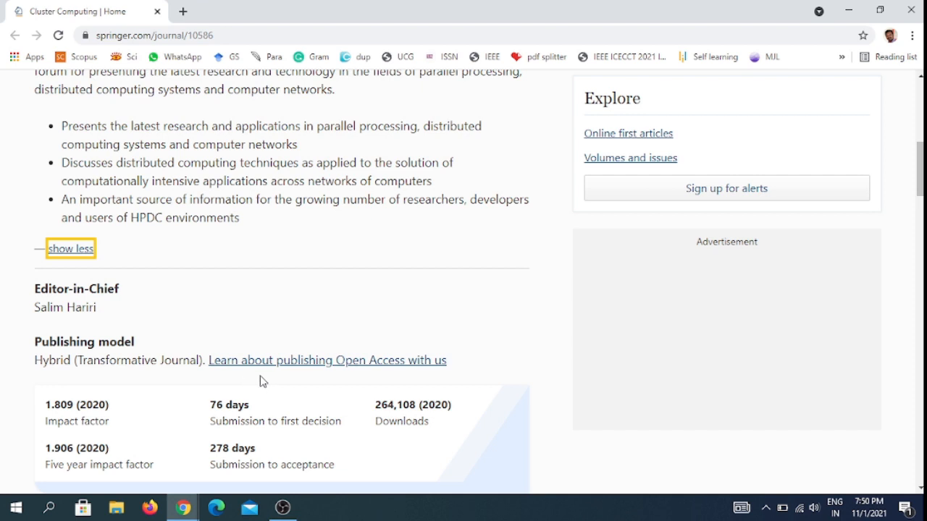
{"action": "mouse_move", "coordinate": [487, 380]}
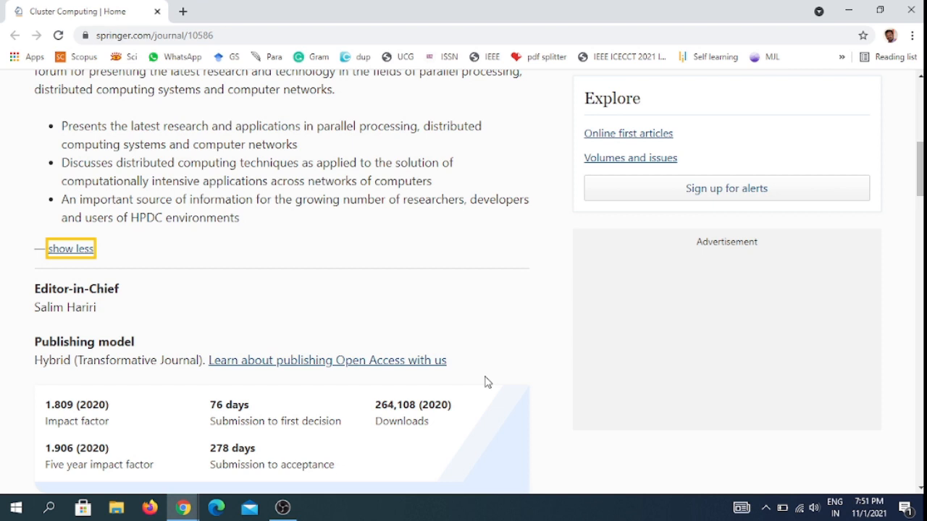
{"action": "scroll", "scroll_direction": "down", "scroll_amount": 3}
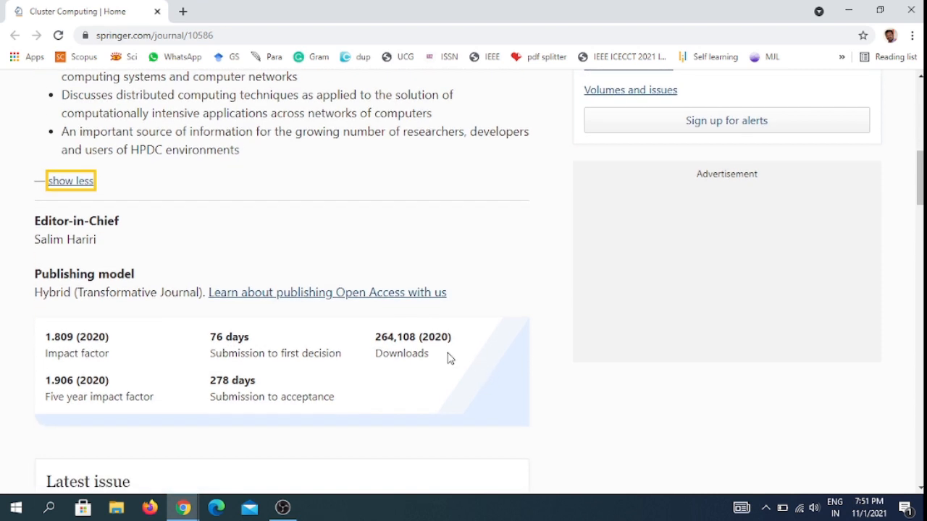
{"action": "mouse_move", "coordinate": [67, 349]}
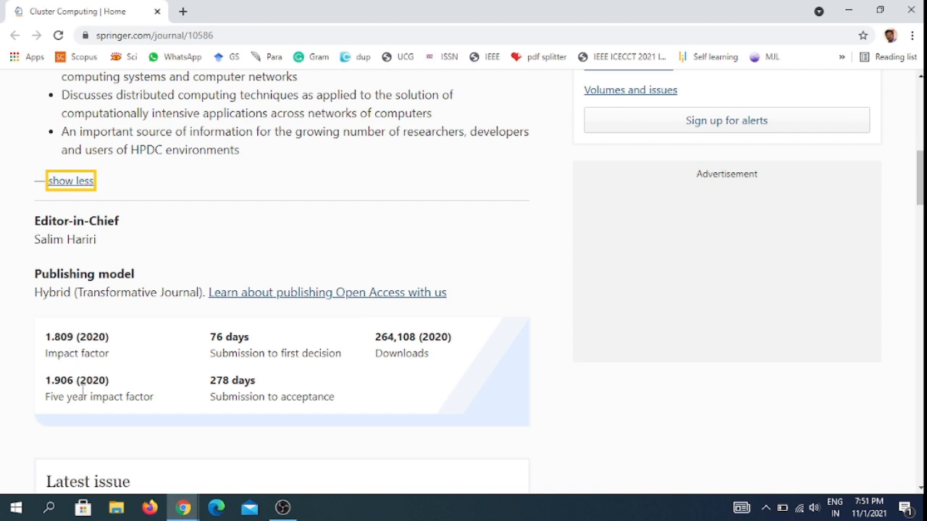
{"action": "mouse_move", "coordinate": [251, 351]}
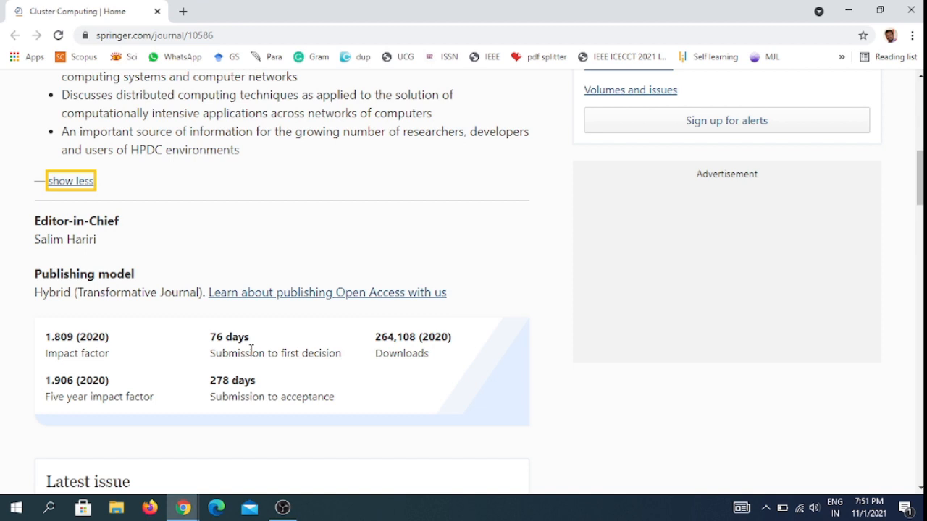
{"action": "mouse_move", "coordinate": [264, 388]}
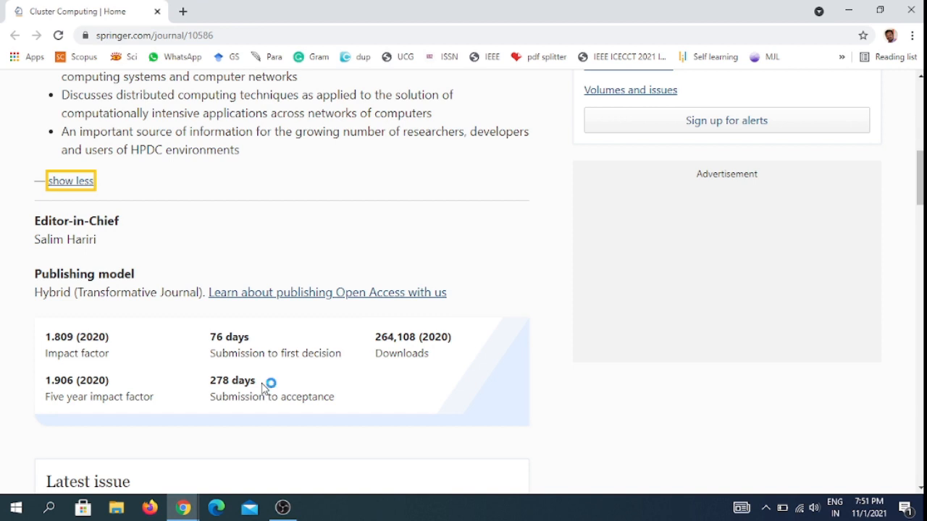
{"action": "scroll", "scroll_direction": "up", "scroll_amount": 3}
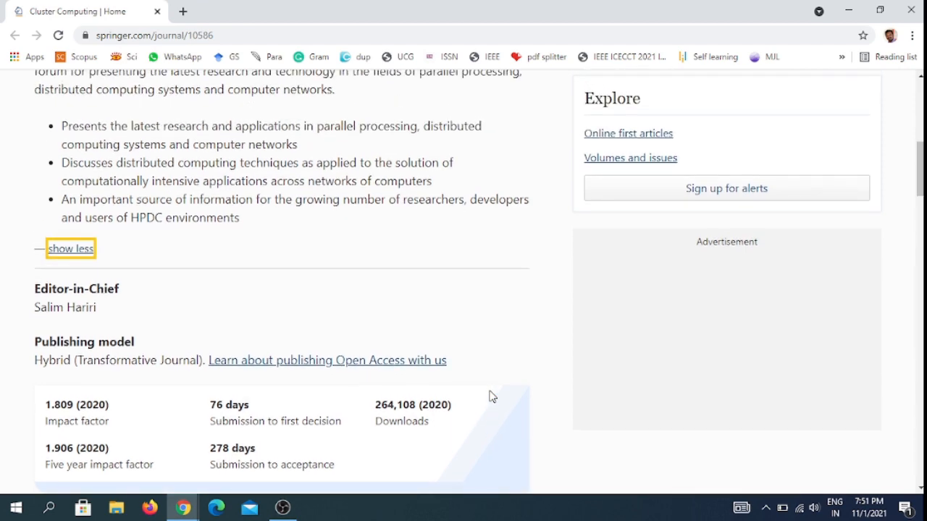
Scroll to Cluster Computing's ISSNs and indexing list, including SCOPUS, SCIE and UGC-CARE.
{"action": "scroll", "scroll_direction": "down", "scroll_amount": 3}
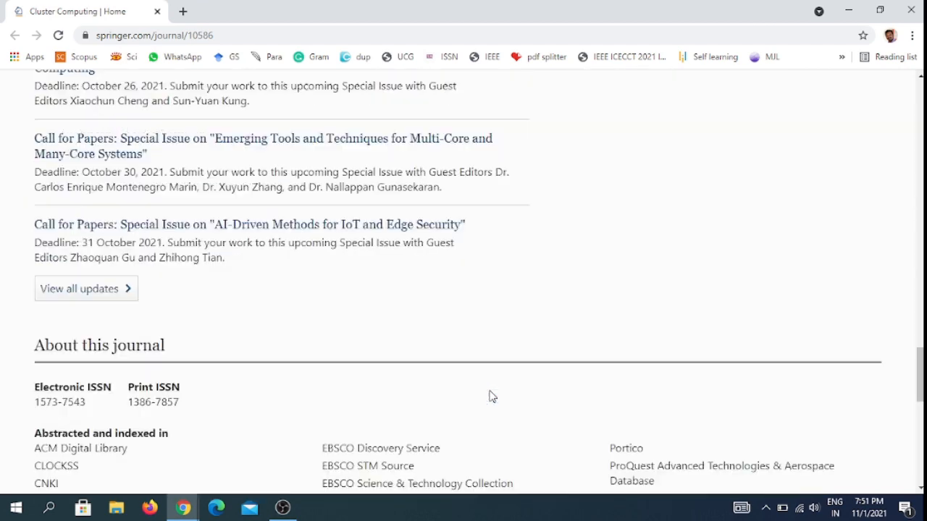
{"action": "scroll", "scroll_direction": "down", "scroll_amount": 3}
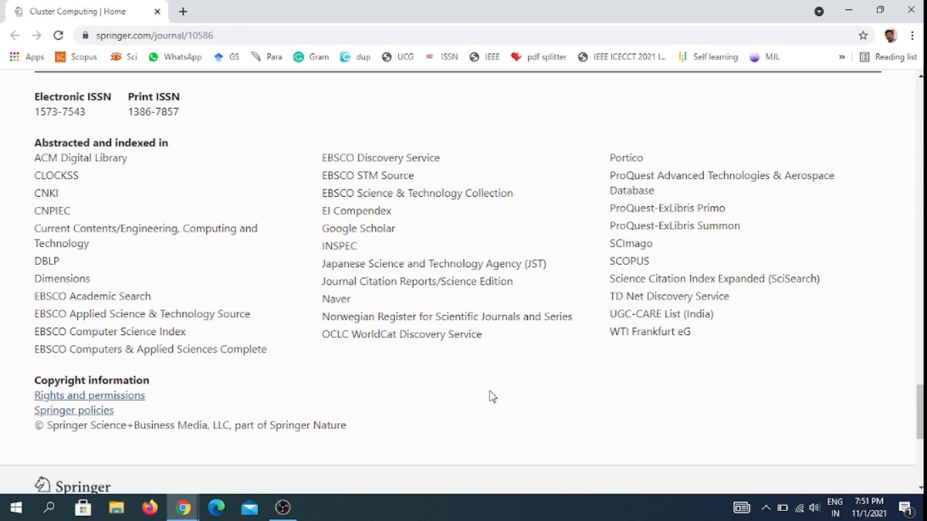
{"action": "mouse_move", "coordinate": [61, 160]}
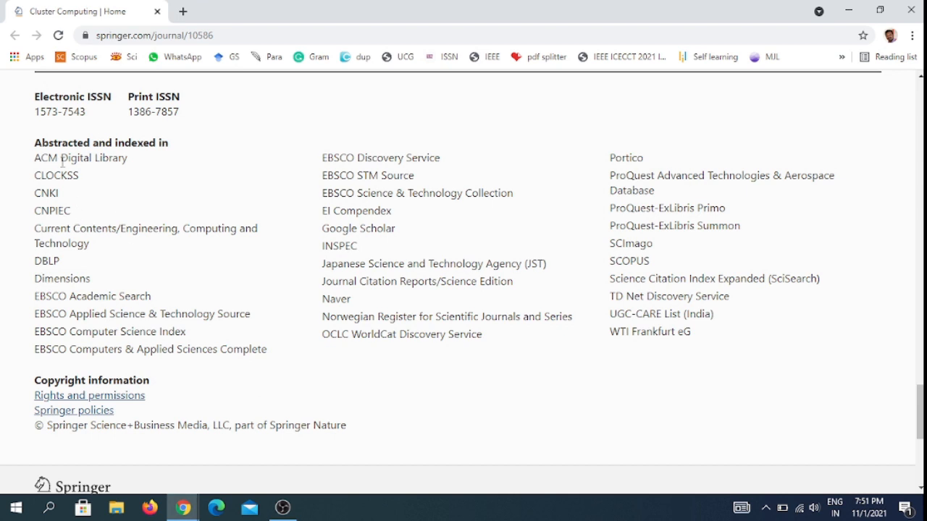
{"action": "mouse_move", "coordinate": [650, 373]}
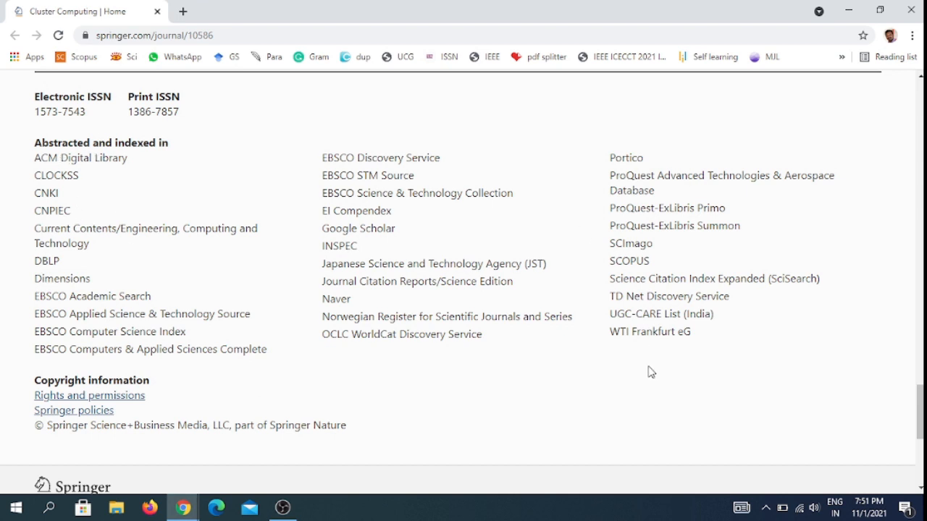
{"action": "mouse_move", "coordinate": [659, 264]}
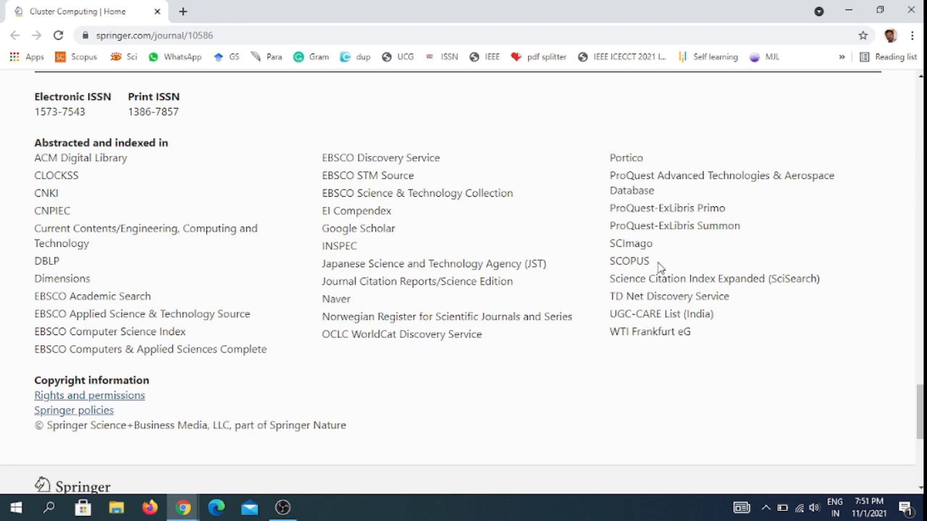
{"action": "mouse_move", "coordinate": [718, 279]}
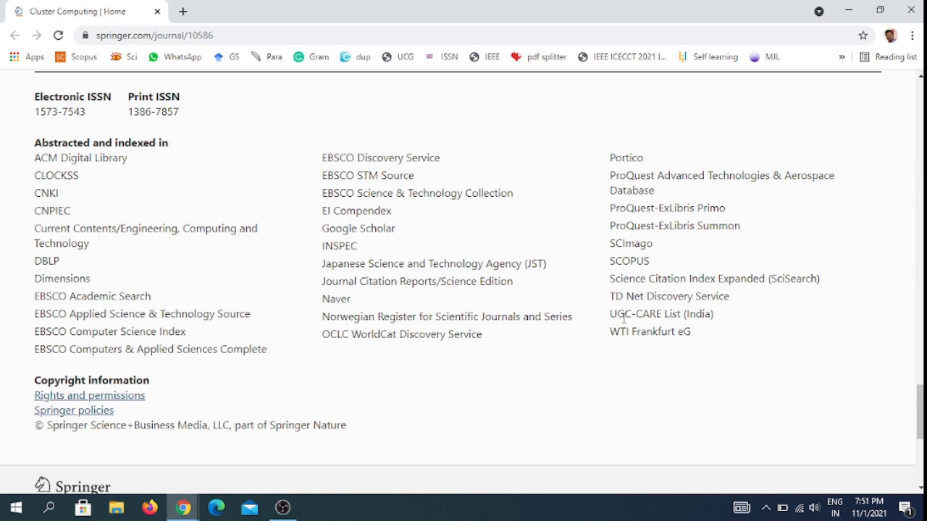
{"action": "mouse_move", "coordinate": [494, 323]}
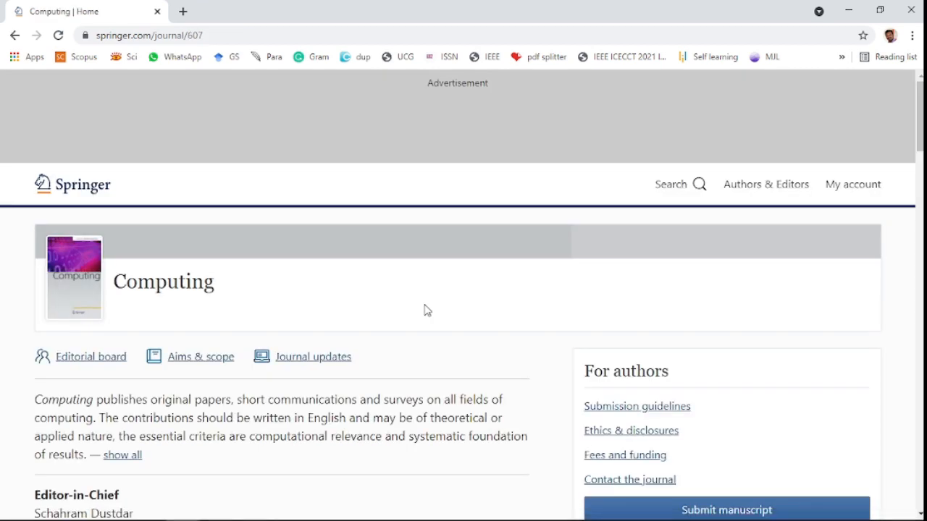
Scroll Computing's page to its Hybrid model, 2.220 impact factor and 2.495 five-year impact factor.
{"action": "scroll", "scroll_direction": "down", "scroll_amount": 3}
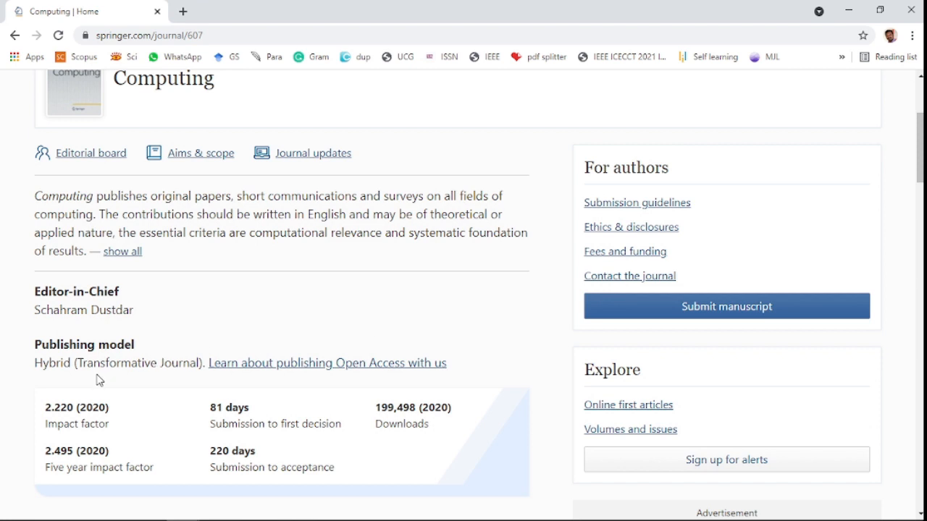
{"action": "mouse_move", "coordinate": [69, 422]}
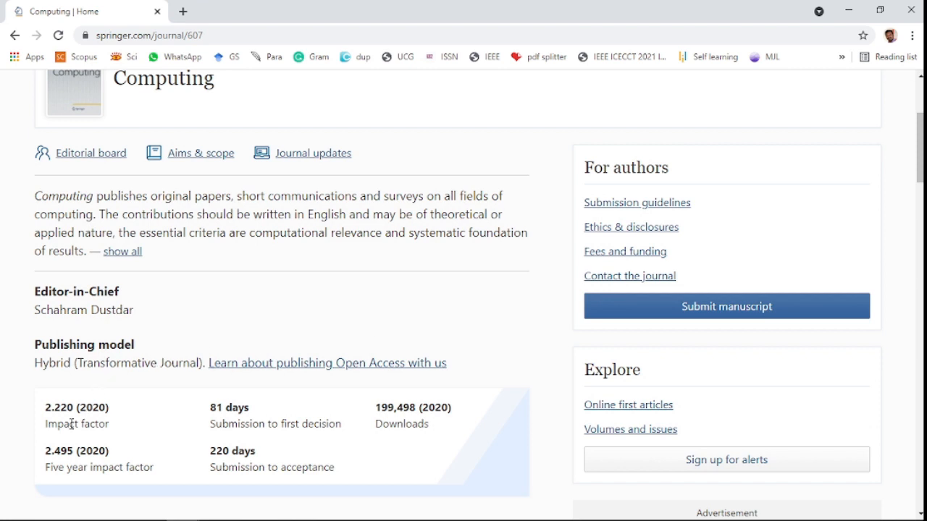
{"action": "mouse_move", "coordinate": [139, 423]}
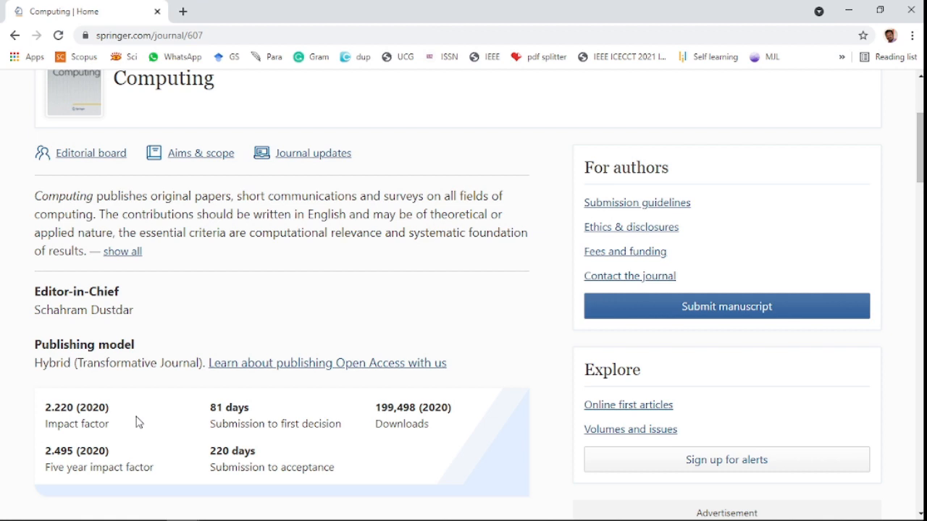
{"action": "mouse_move", "coordinate": [118, 460]}
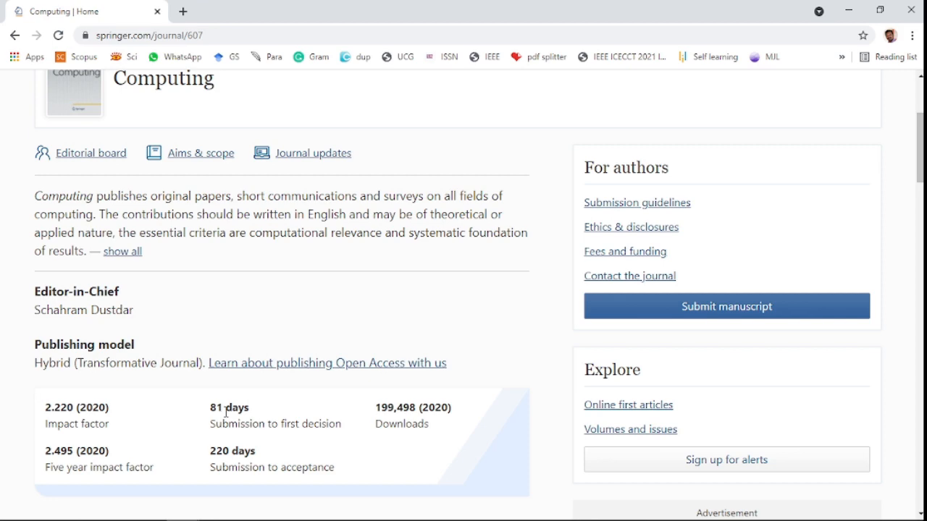
Scroll to Computing's ISSNs 1436-5057 and 0010-485X and its indexing databases, including SCOPUS.
{"action": "scroll", "scroll_direction": "down", "scroll_amount": 3}
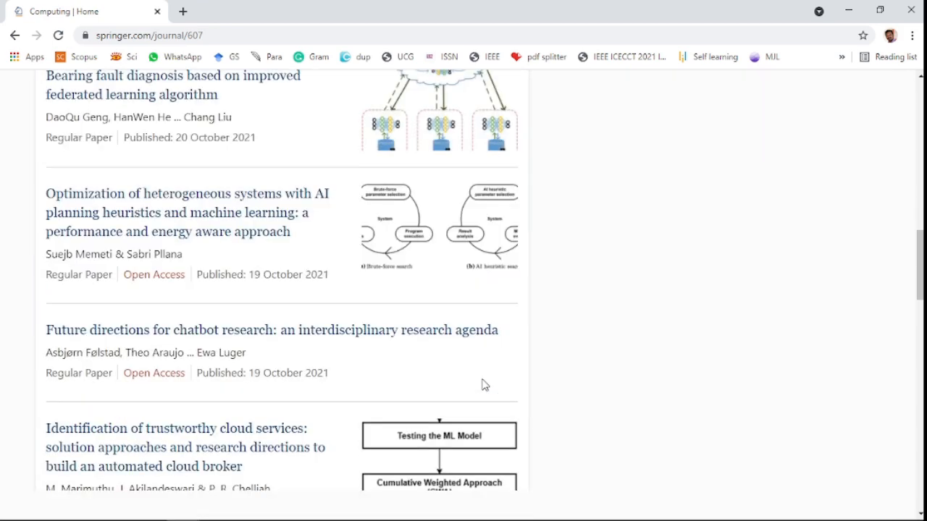
{"action": "scroll", "scroll_direction": "down", "scroll_amount": 3}
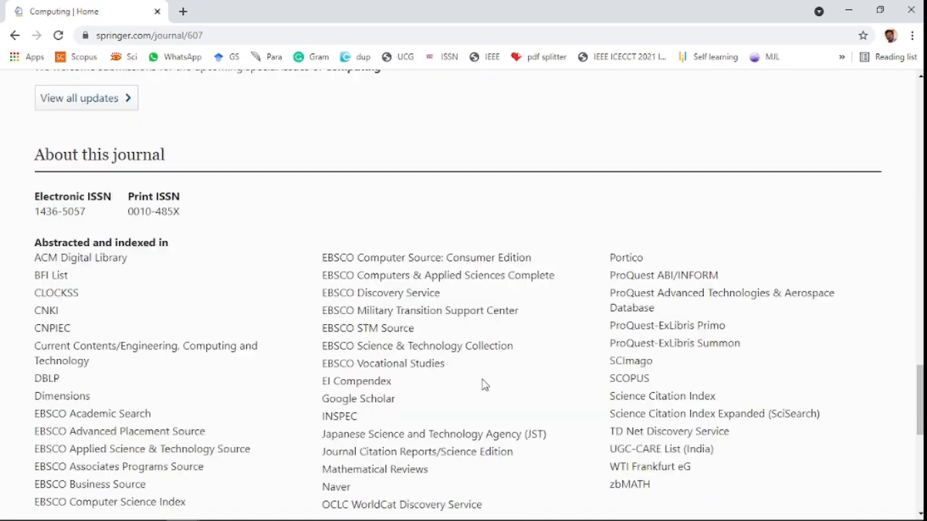
{"action": "scroll", "scroll_direction": "down", "scroll_amount": 3}
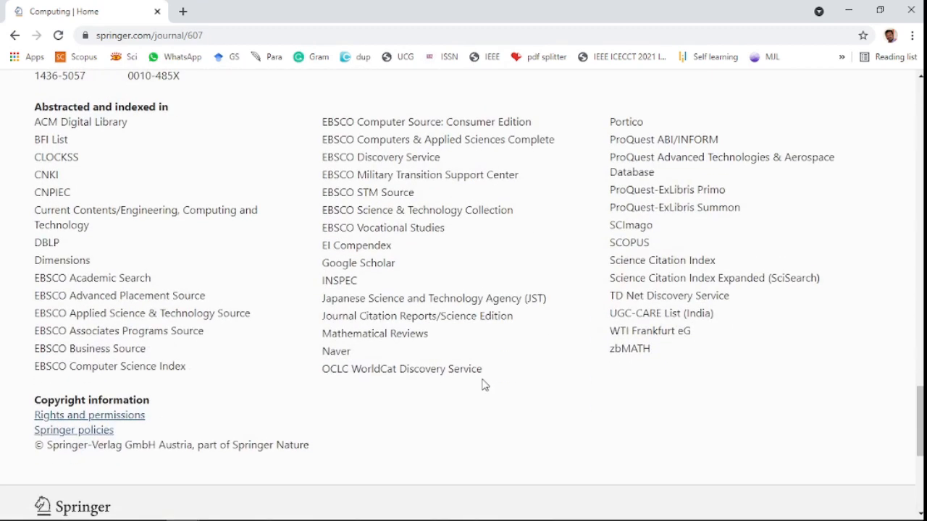
{"action": "double_click", "coordinate": [661, 260]}
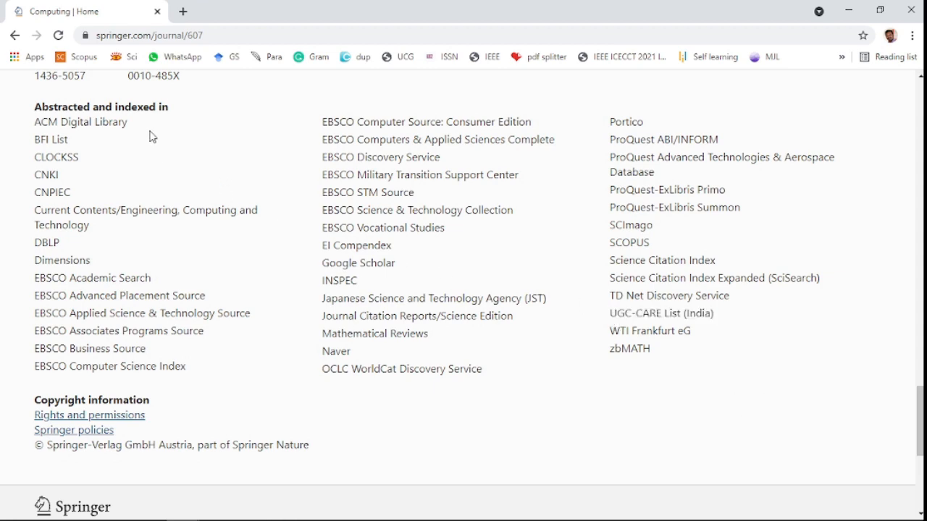
{"action": "mouse_move", "coordinate": [361, 424]}
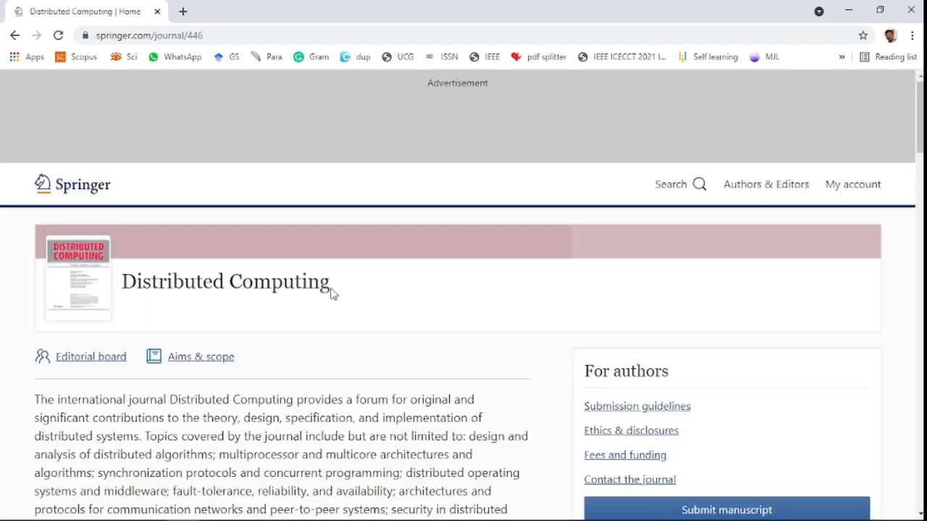
Scroll Distributed Computing's page to its description, Hybrid model and 1.333 impact factor.
{"action": "scroll", "scroll_direction": "down", "scroll_amount": 3}
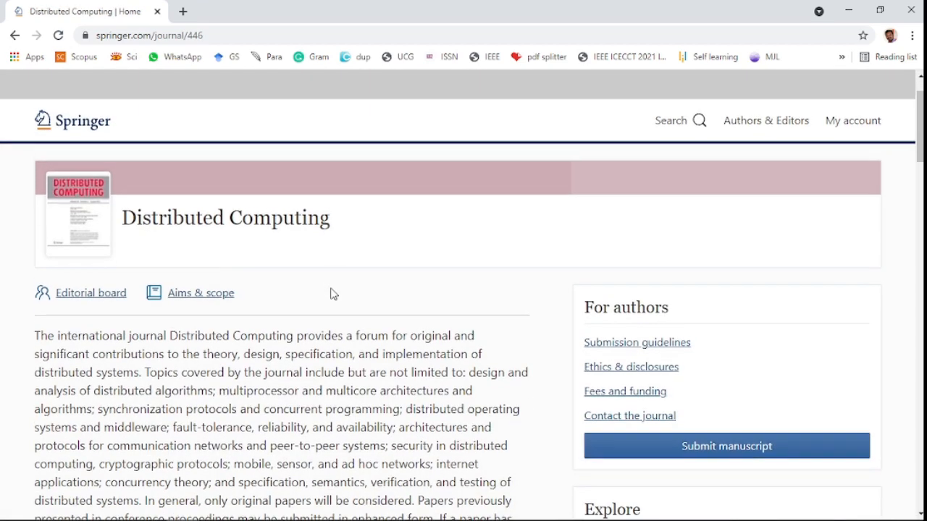
{"action": "scroll", "scroll_direction": "down", "scroll_amount": 3}
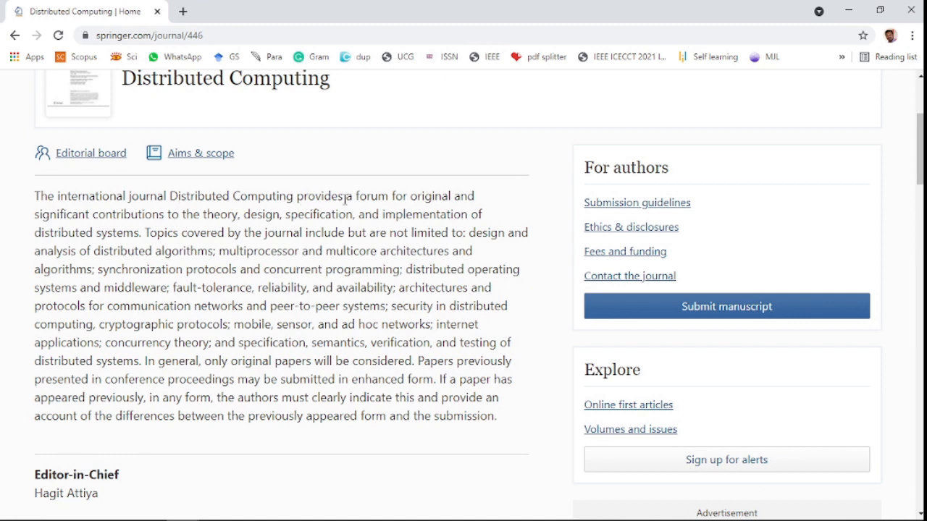
{"action": "mouse_move", "coordinate": [272, 250]}
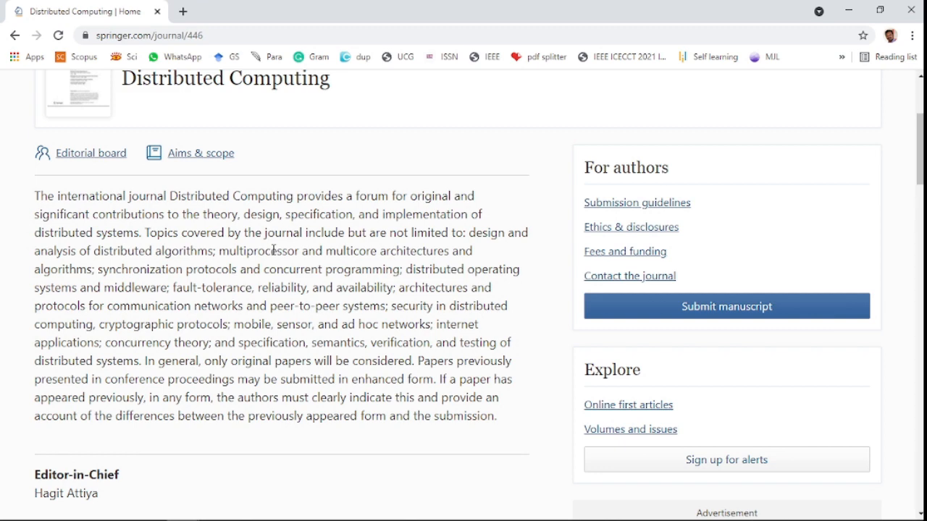
{"action": "scroll", "scroll_direction": "down", "scroll_amount": 3}
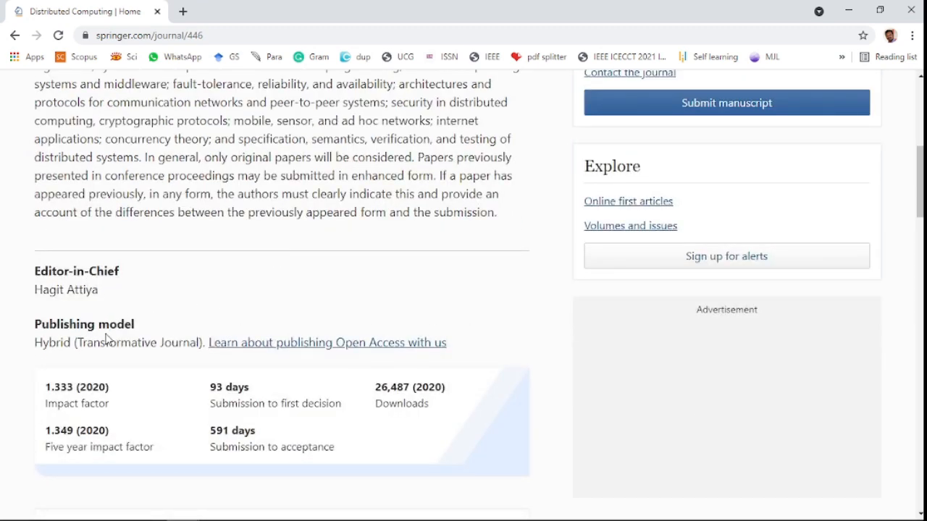
{"action": "mouse_move", "coordinate": [116, 408]}
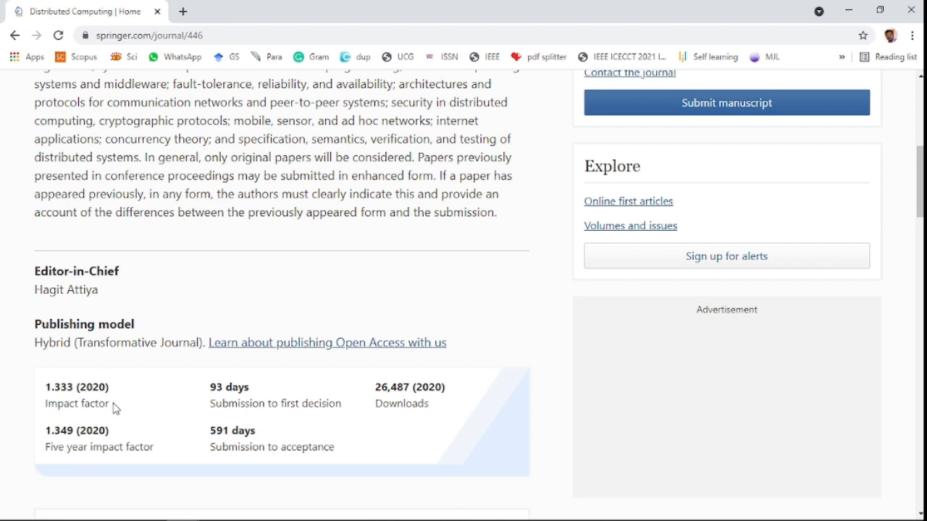
{"action": "mouse_move", "coordinate": [113, 452]}
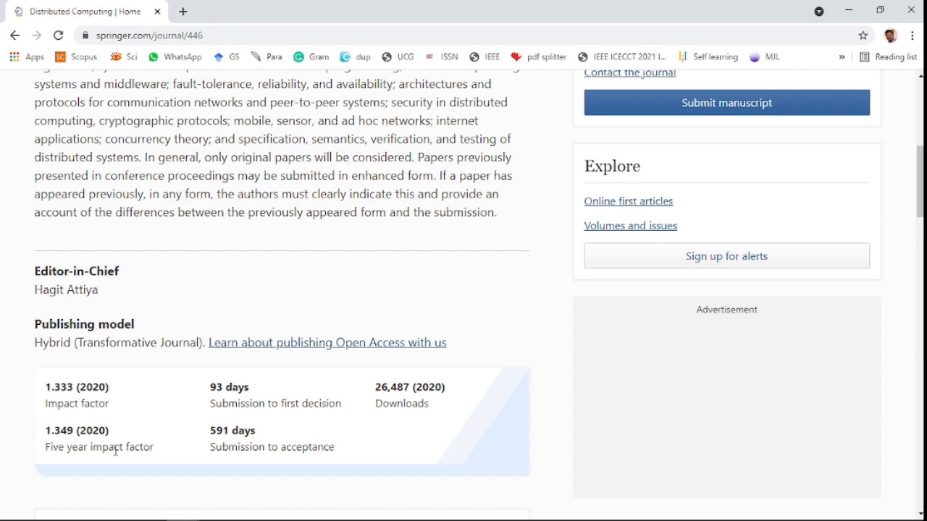
{"action": "mouse_move", "coordinate": [241, 401]}
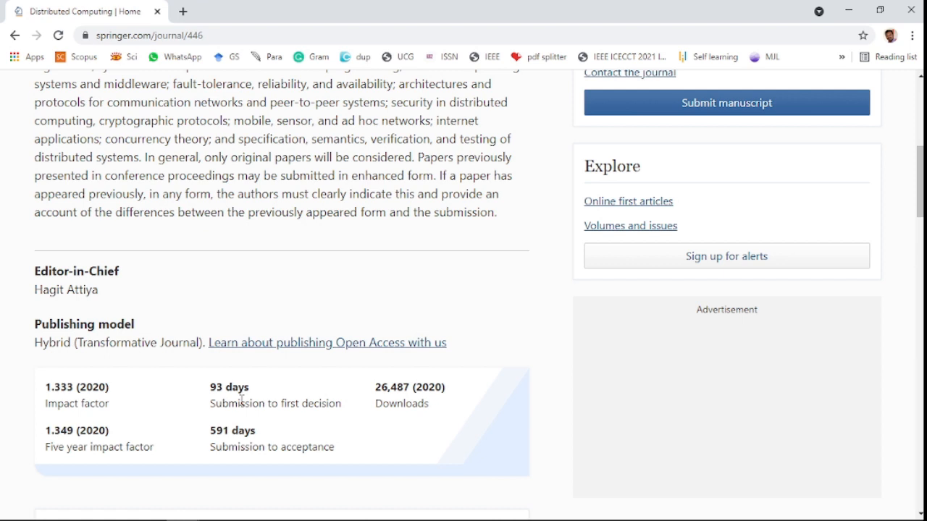
{"action": "mouse_move", "coordinate": [239, 435]}
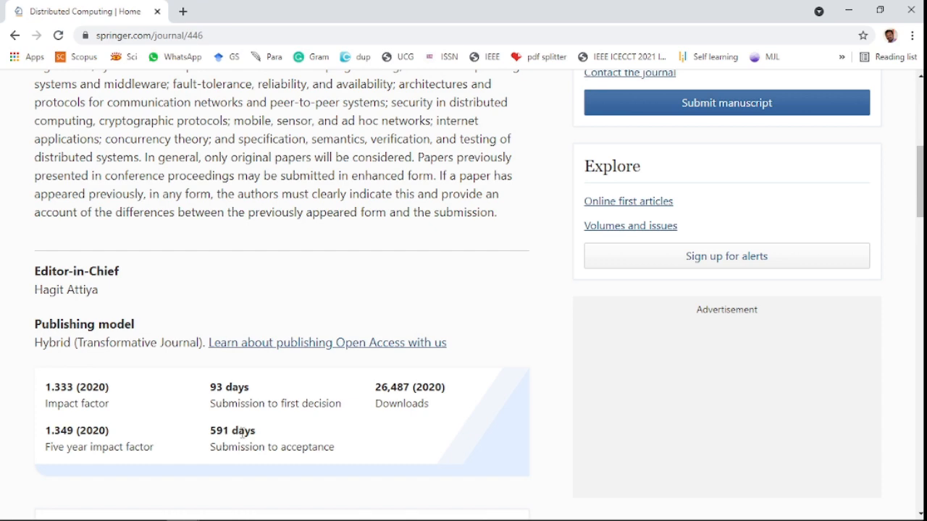
{"action": "mouse_move", "coordinate": [384, 430]}
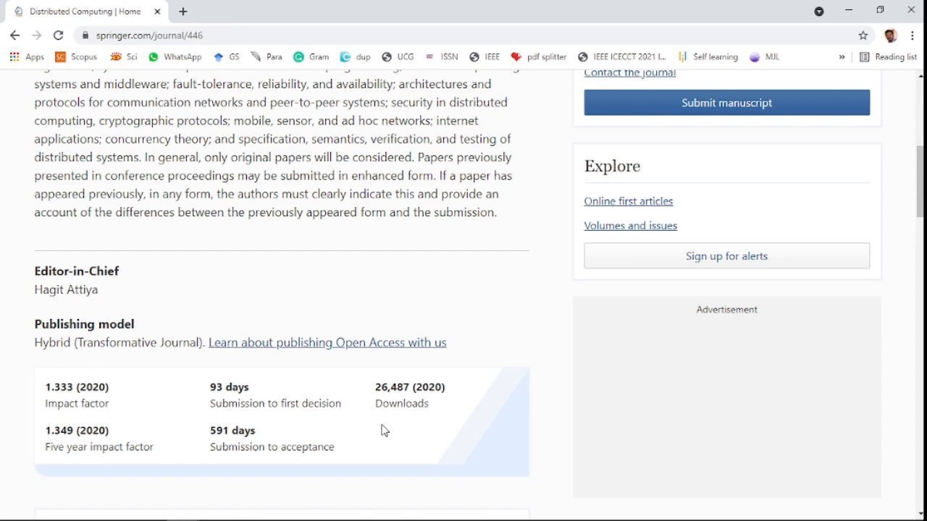
Scroll past Latest issue and articles to Distributed Computing's ISSNs and indexing list.
{"action": "scroll", "scroll_direction": "down", "scroll_amount": 3}
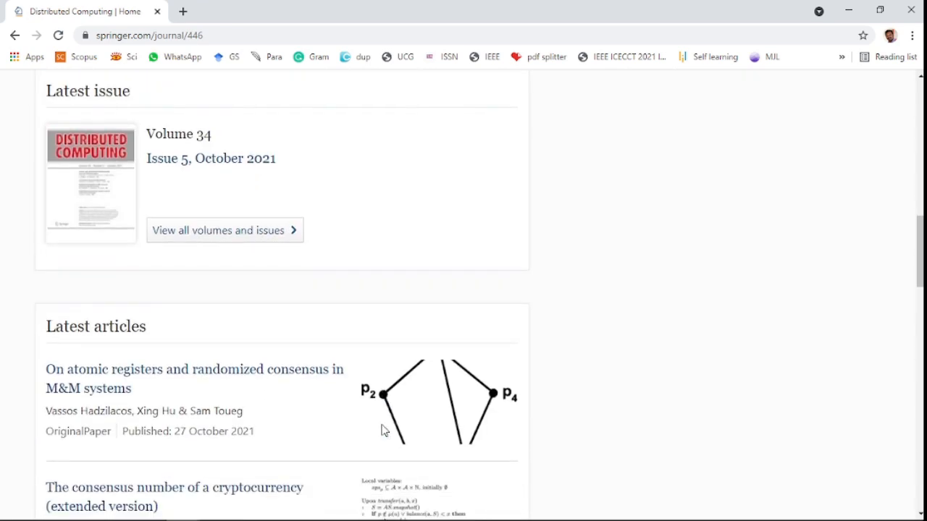
{"action": "scroll", "scroll_direction": "down", "scroll_amount": 3}
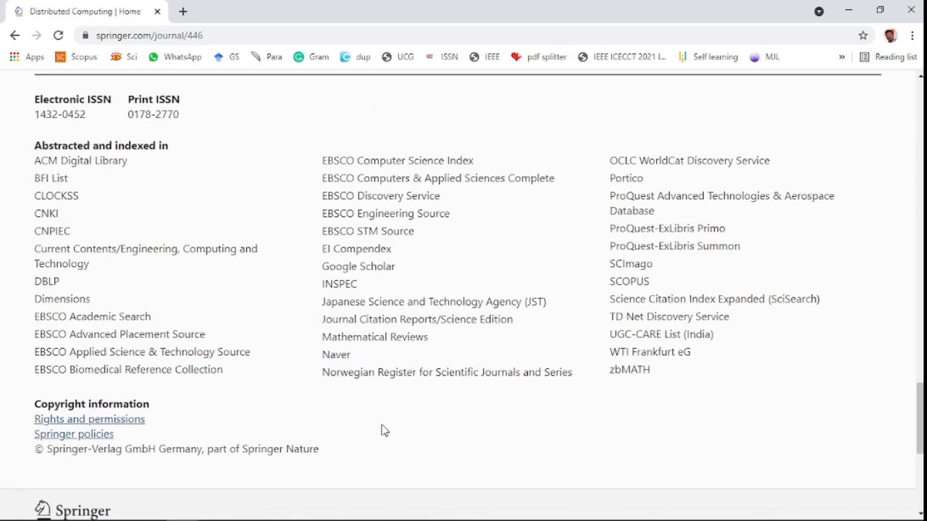
{"action": "mouse_move", "coordinate": [725, 358]}
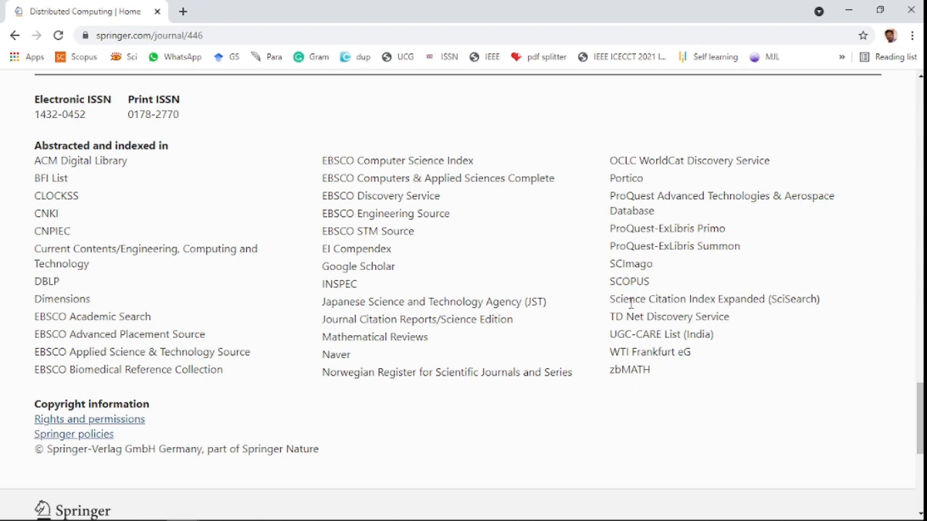
{"action": "left_click_drag", "start_coordinate": [616, 299], "coordinate": [783, 299]}
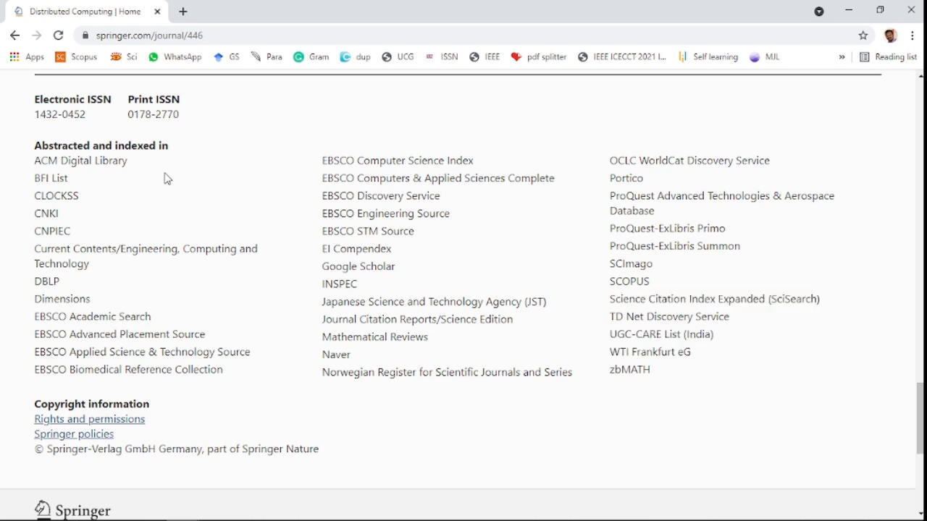
{"action": "scroll", "scroll_direction": "down", "scroll_amount": 3}
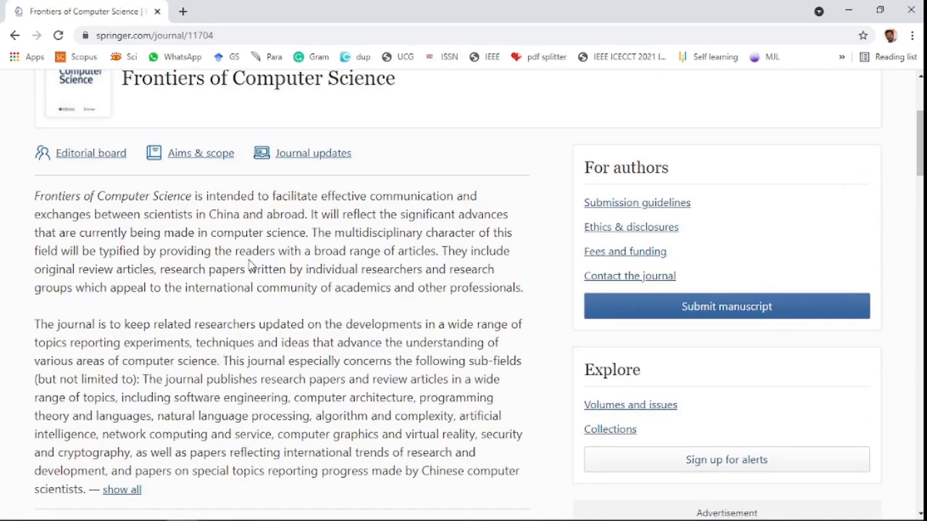
{"action": "mouse_move", "coordinate": [201, 203]}
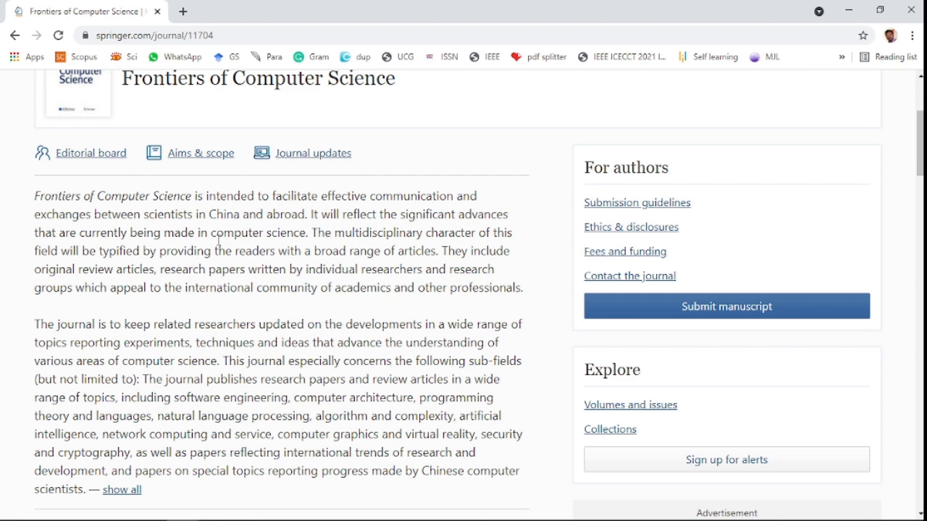
{"action": "mouse_move", "coordinate": [317, 233]}
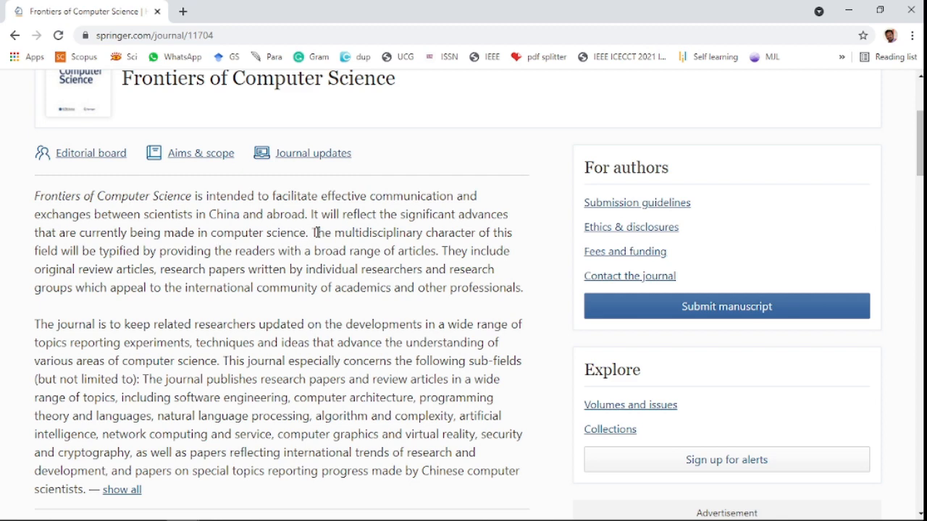
Scroll Frontiers of Computer Science's page to editor Zhi-Hua ZHOU, Hybrid model and 2.061 impact factor.
{"action": "scroll", "scroll_direction": "down", "scroll_amount": 3}
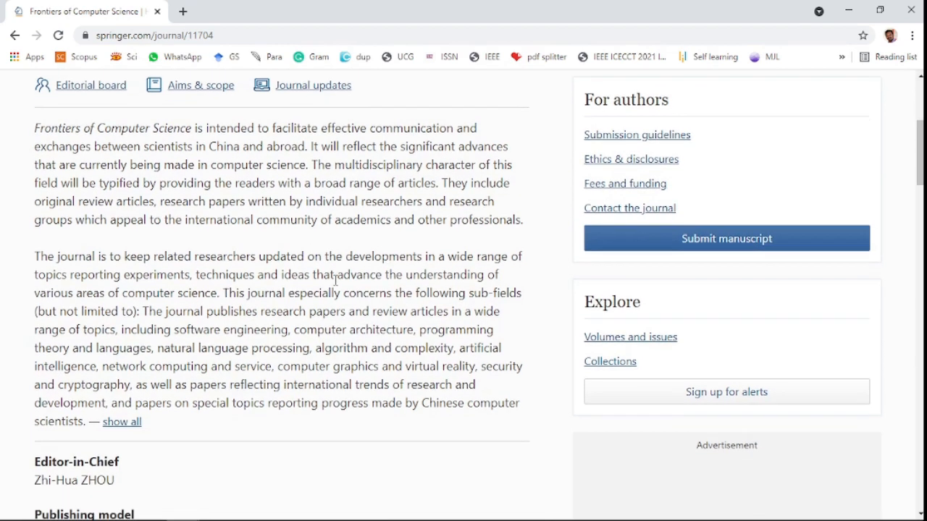
{"action": "scroll", "scroll_direction": "down", "scroll_amount": 3}
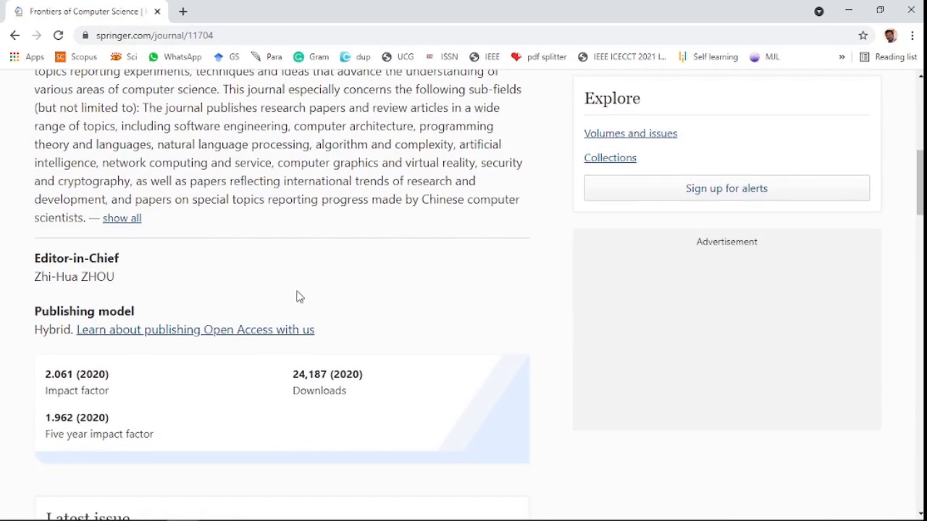
{"action": "mouse_move", "coordinate": [102, 350]}
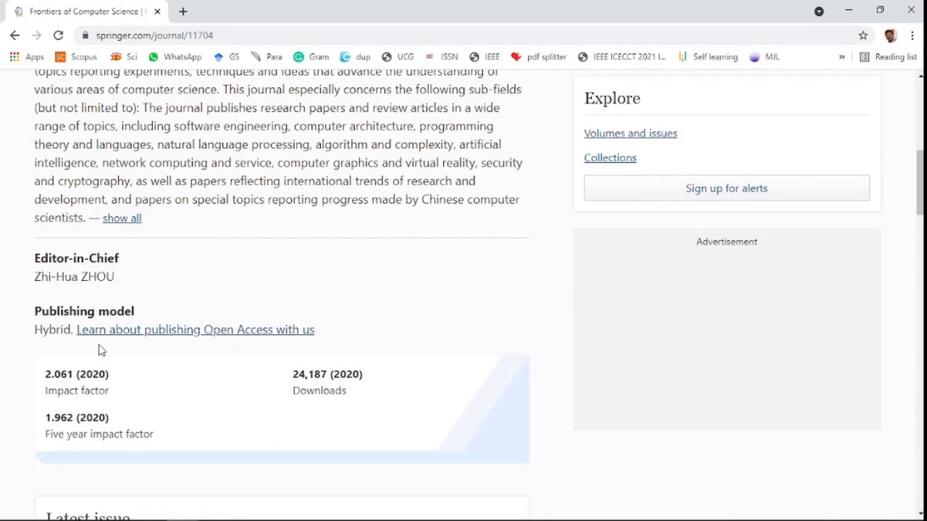
{"action": "mouse_move", "coordinate": [205, 373]}
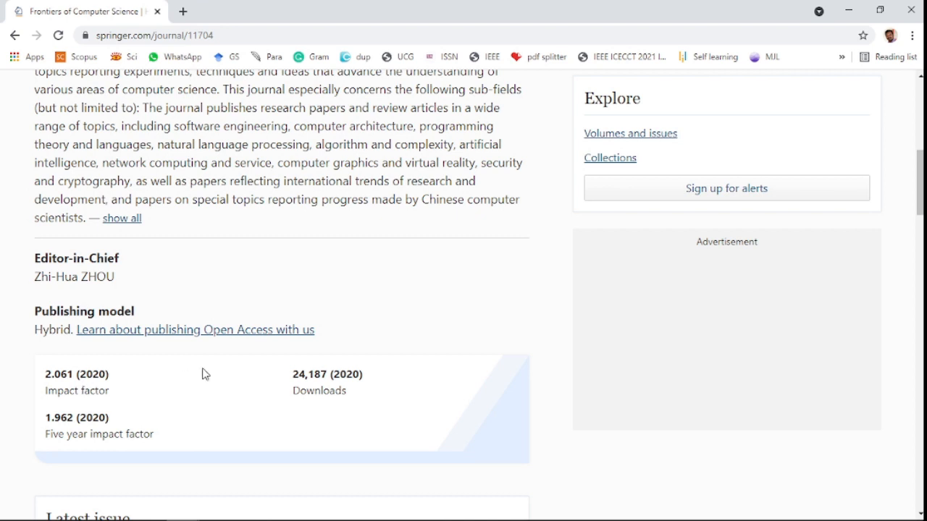
{"action": "mouse_move", "coordinate": [218, 365]}
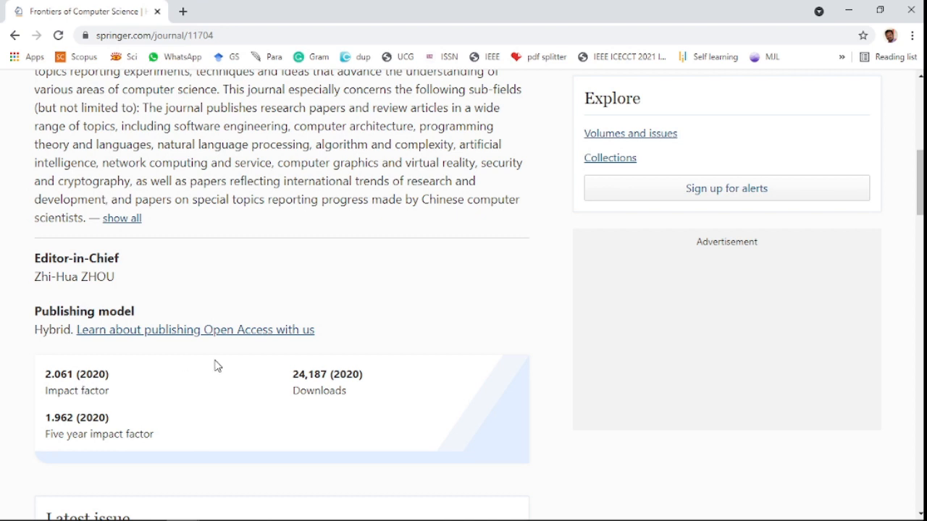
{"action": "mouse_move", "coordinate": [176, 373]}
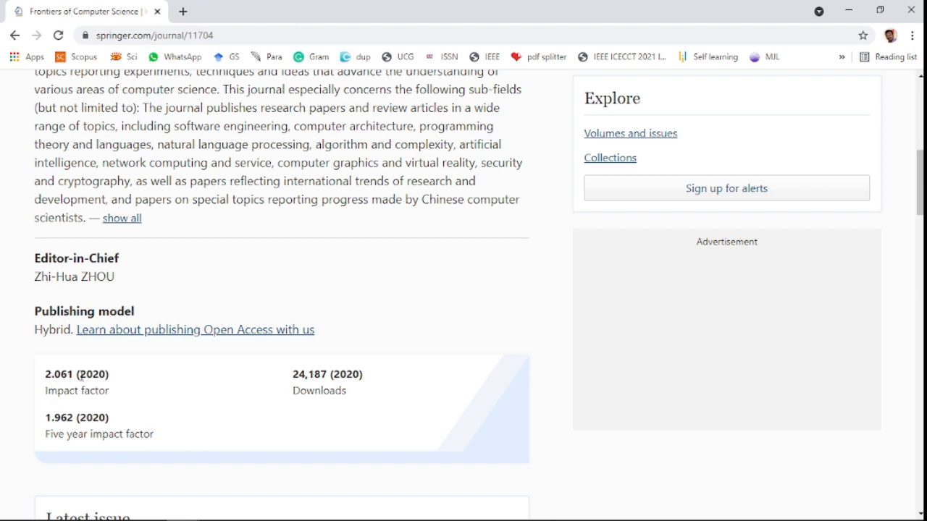
{"action": "mouse_move", "coordinate": [85, 377]}
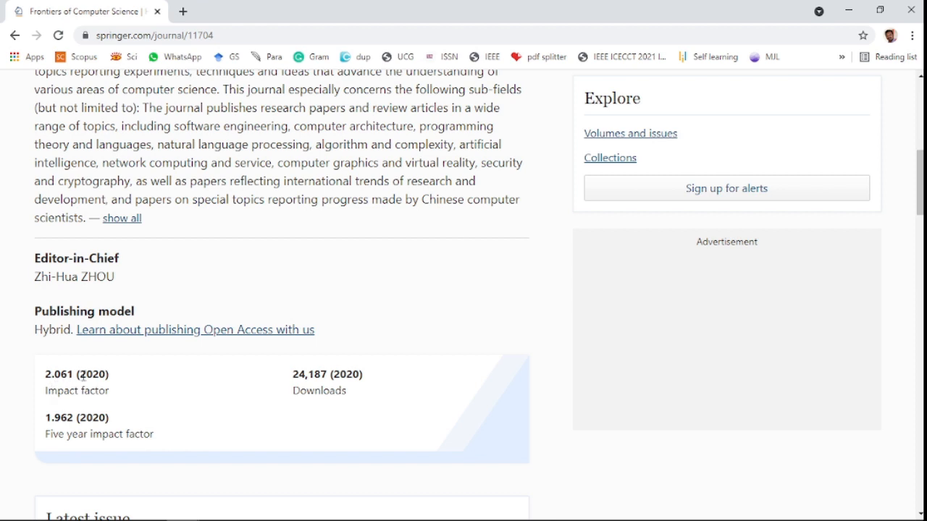
{"action": "mouse_move", "coordinate": [123, 380]}
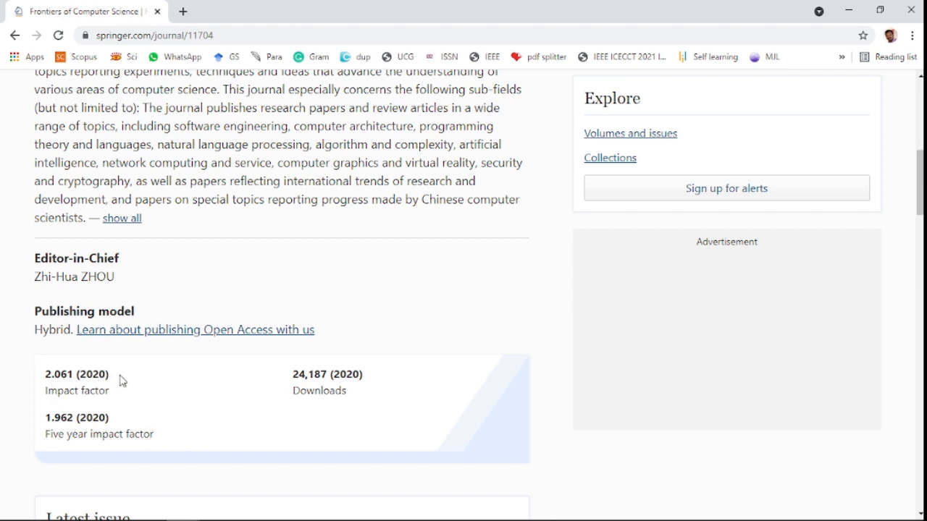
{"action": "mouse_move", "coordinate": [107, 433]}
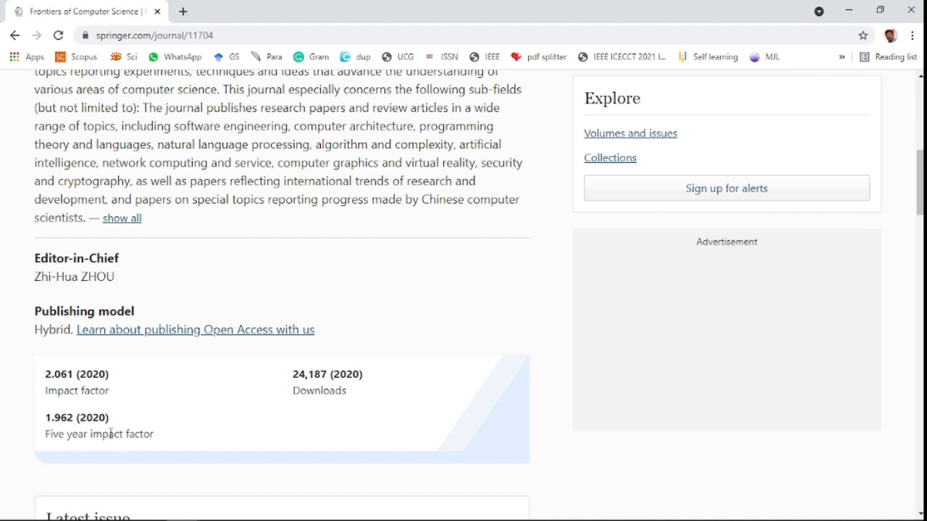
{"action": "mouse_move", "coordinate": [207, 414]}
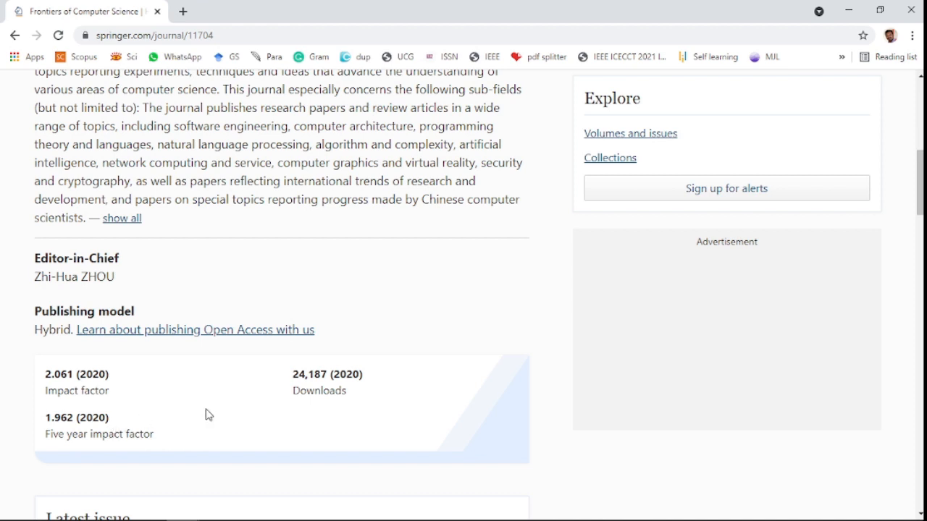
Scroll to Frontiers of Computer Science's ISSNs, Higher Education Press note and SCOPUS indexing.
{"action": "scroll", "scroll_direction": "down", "scroll_amount": 3}
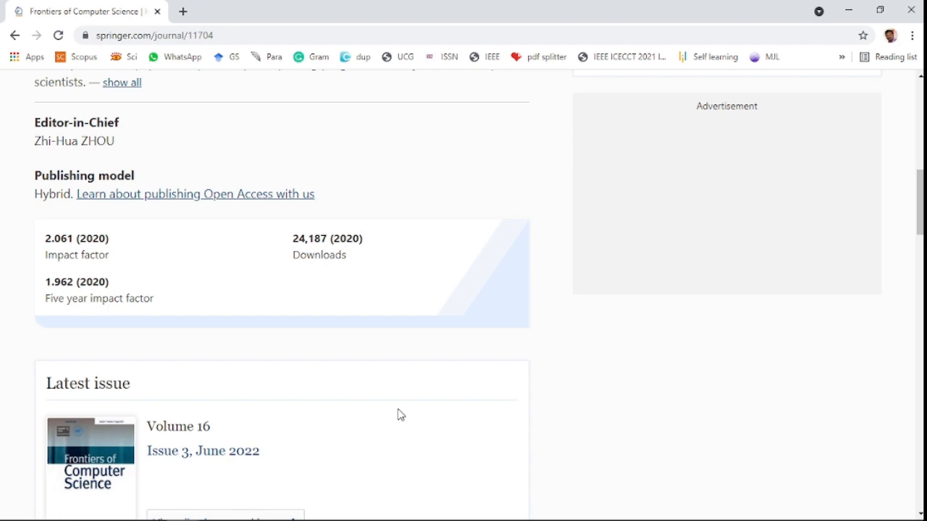
{"action": "scroll", "scroll_direction": "down", "scroll_amount": 3}
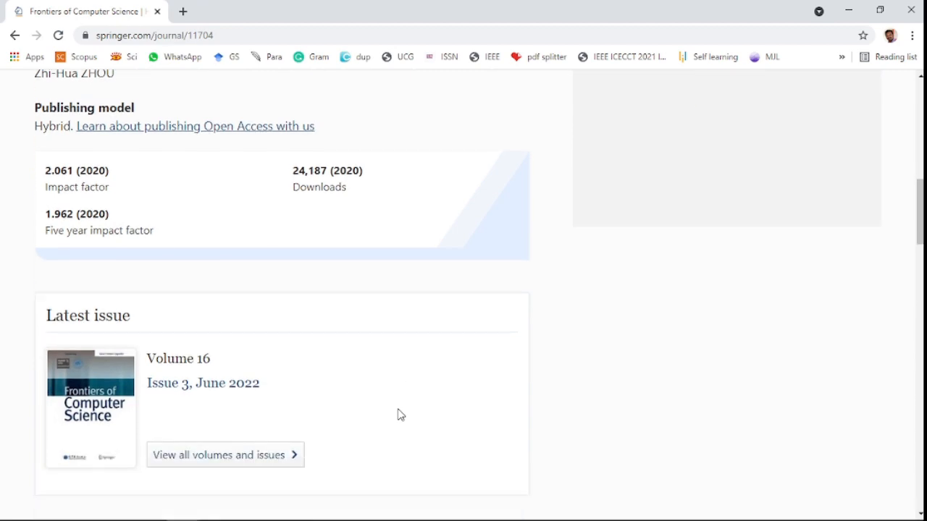
{"action": "scroll", "scroll_direction": "down", "scroll_amount": 3}
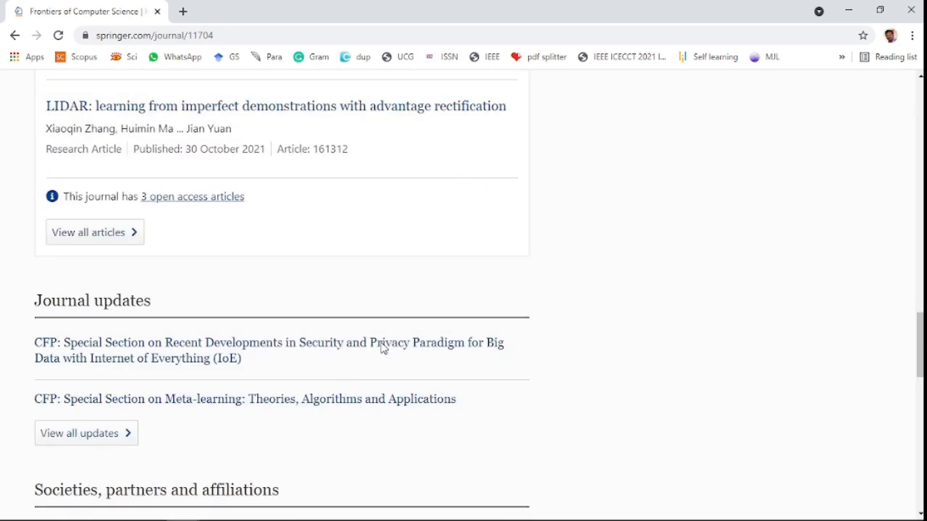
{"action": "scroll", "scroll_direction": "down", "scroll_amount": 3}
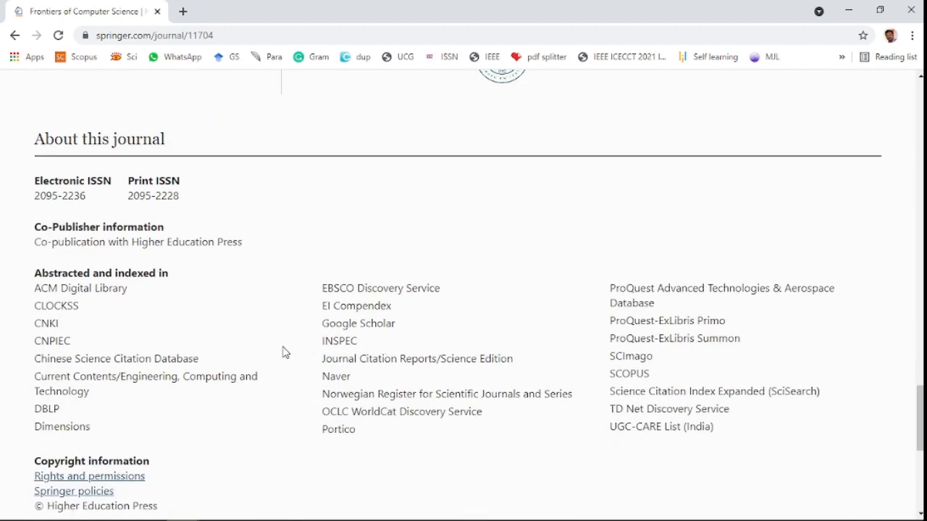
{"action": "mouse_move", "coordinate": [169, 285]}
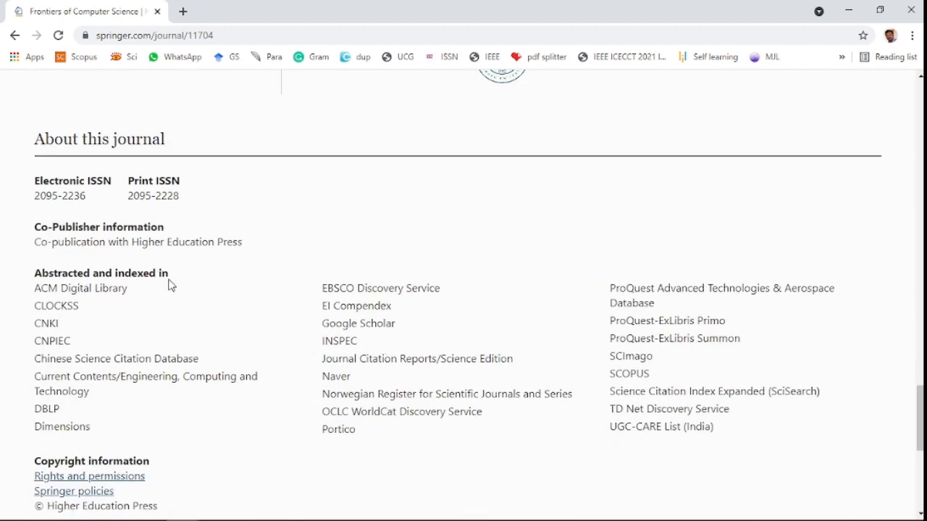
{"action": "mouse_move", "coordinate": [146, 342]}
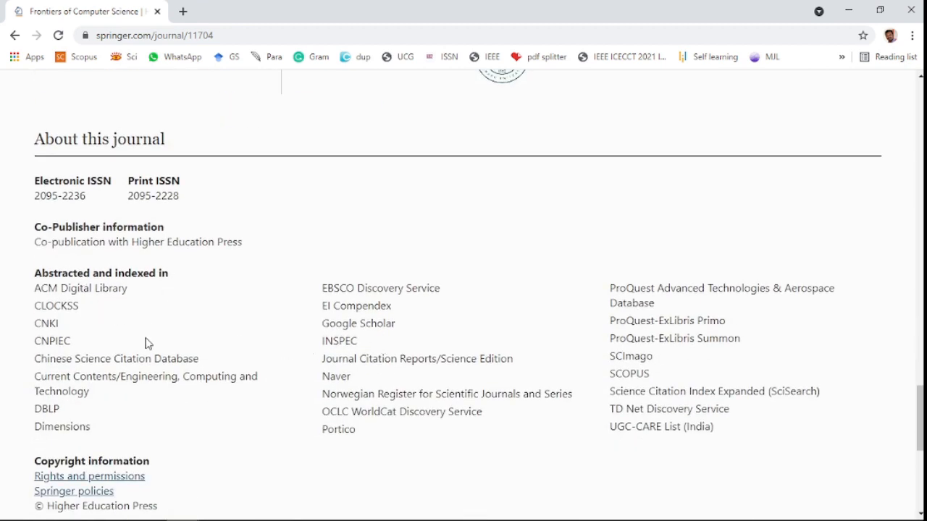
{"action": "mouse_move", "coordinate": [634, 371]}
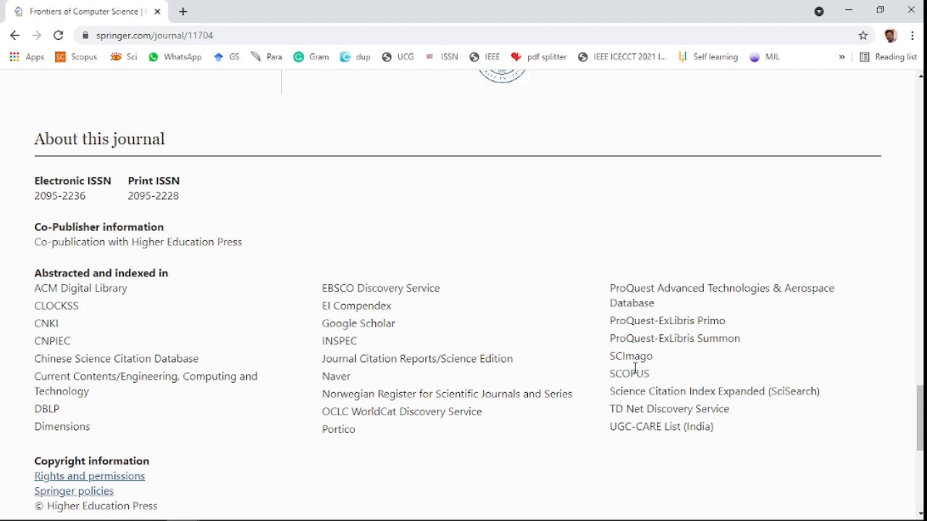
{"action": "mouse_move", "coordinate": [787, 417]}
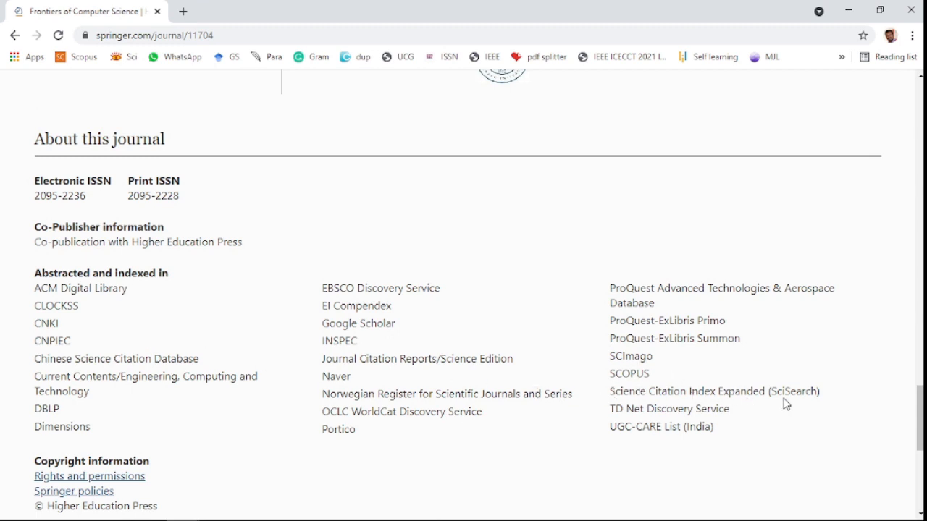
{"action": "mouse_move", "coordinate": [780, 424]}
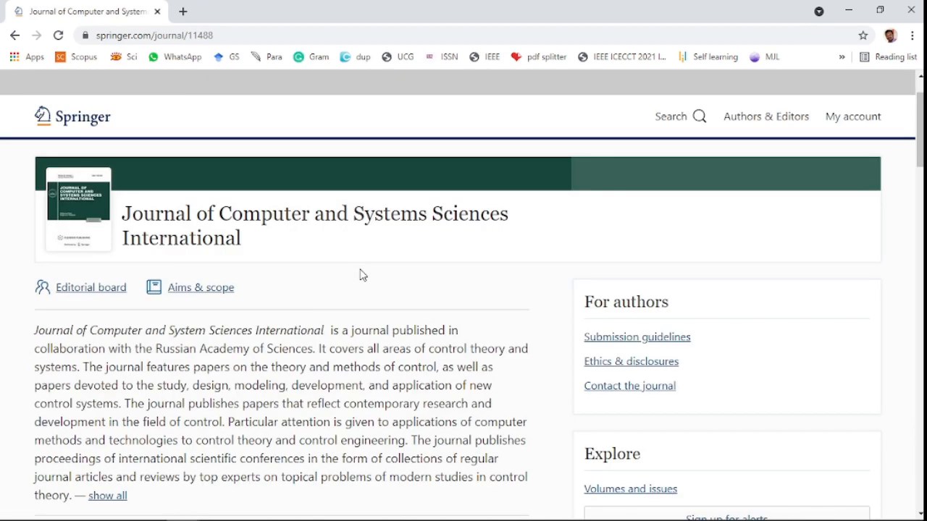
{"action": "mouse_move", "coordinate": [361, 259]}
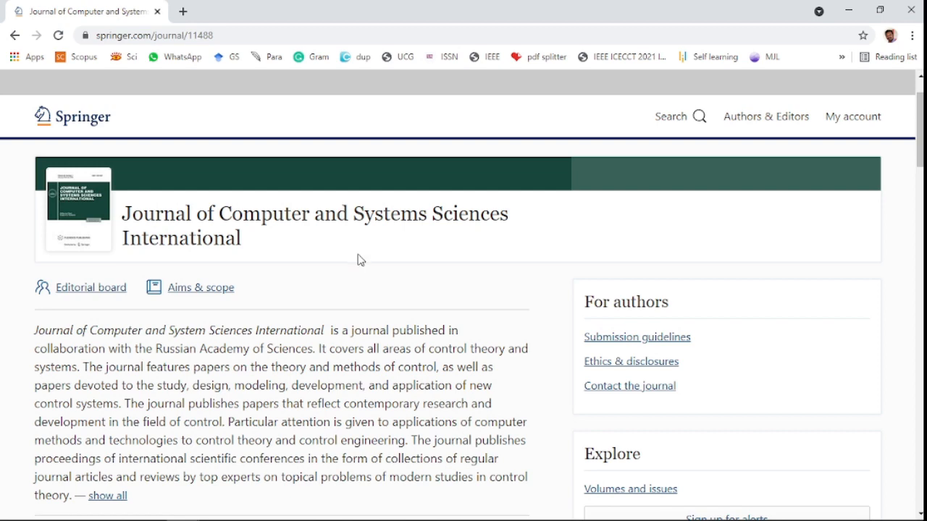
Scroll to the metrics, marking 'Subscription' as the publishing model beside the 0.536 impact factor.
{"action": "scroll", "scroll_direction": "down", "scroll_amount": 3}
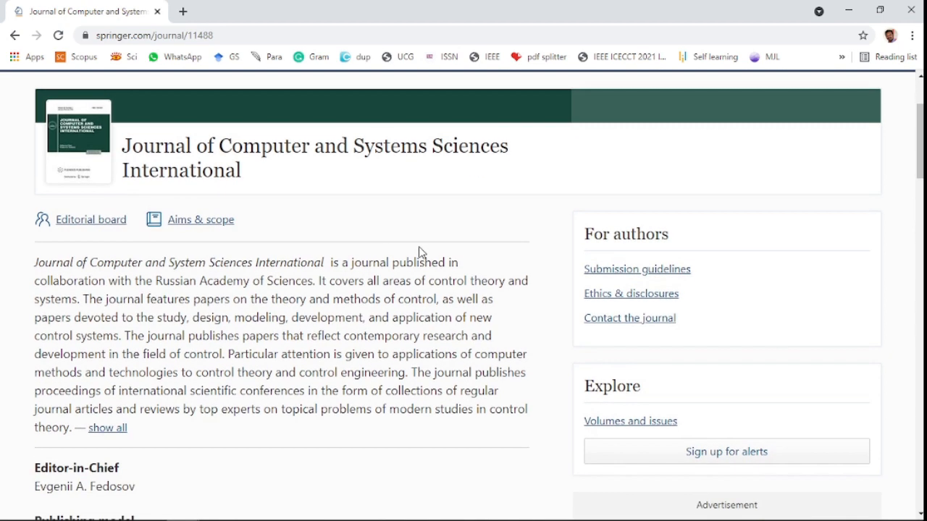
{"action": "mouse_move", "coordinate": [230, 277]}
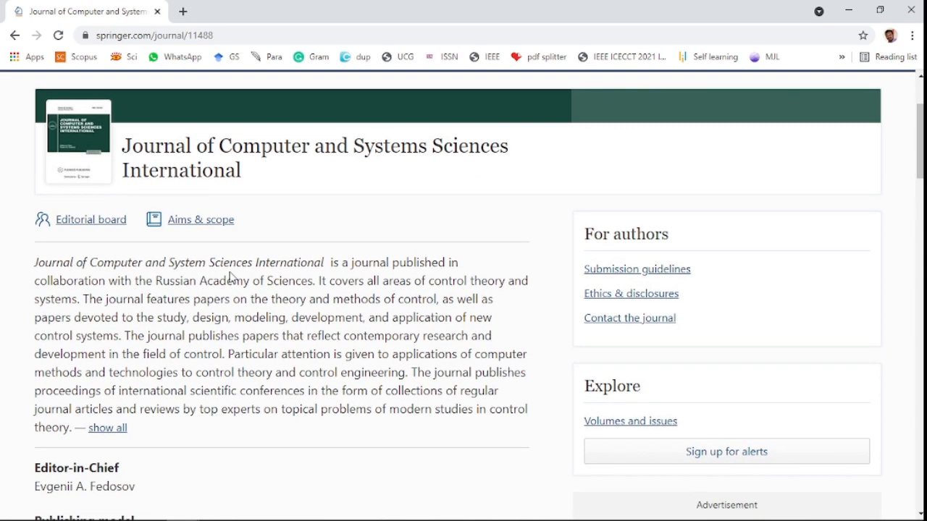
{"action": "mouse_move", "coordinate": [389, 296]}
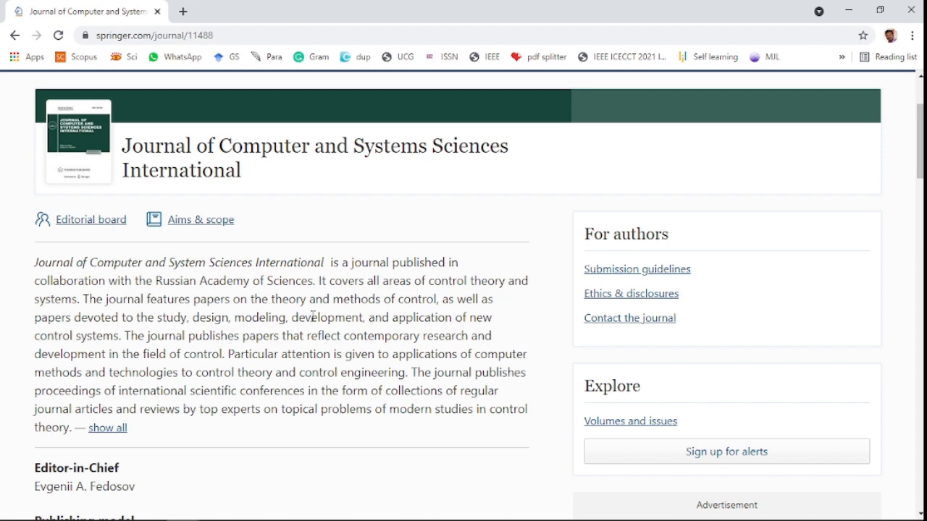
{"action": "scroll", "scroll_direction": "down", "scroll_amount": 3}
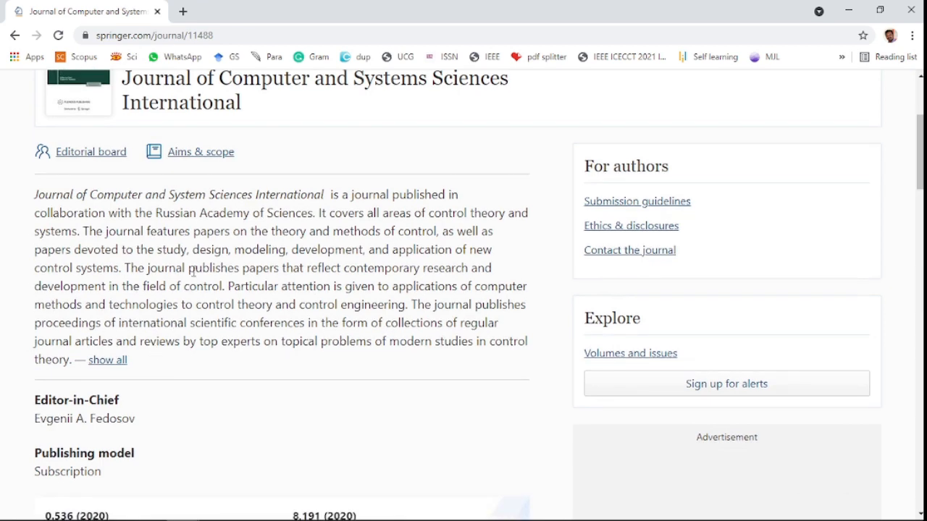
{"action": "scroll", "scroll_direction": "down", "scroll_amount": 3}
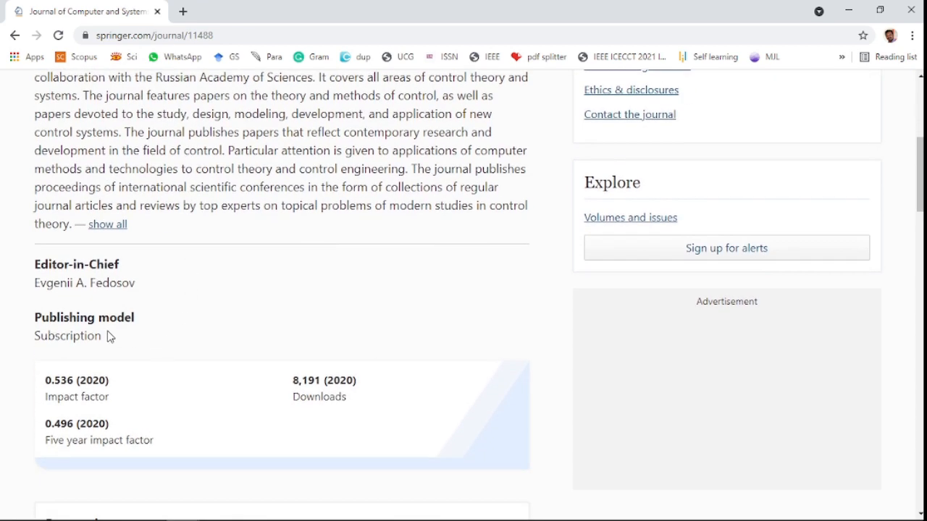
{"action": "double_click", "coordinate": [65, 336]}
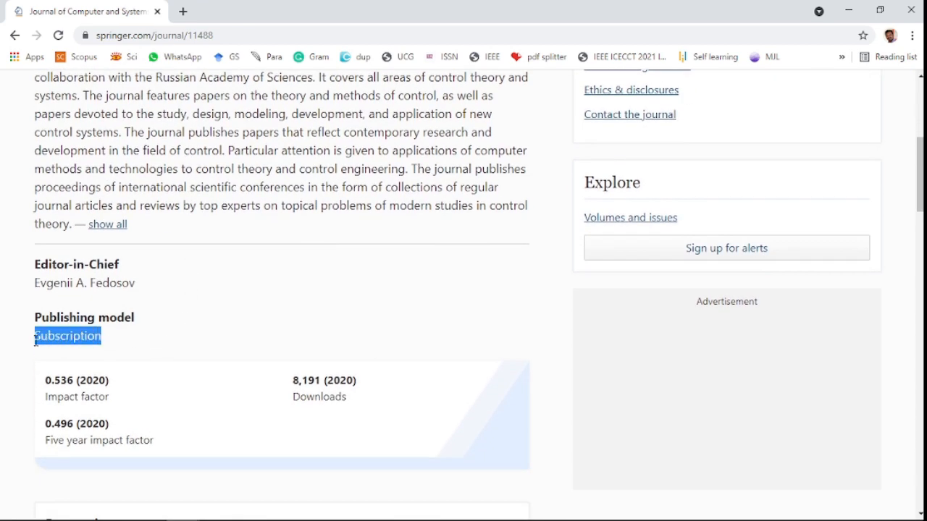
{"action": "mouse_move", "coordinate": [210, 338]}
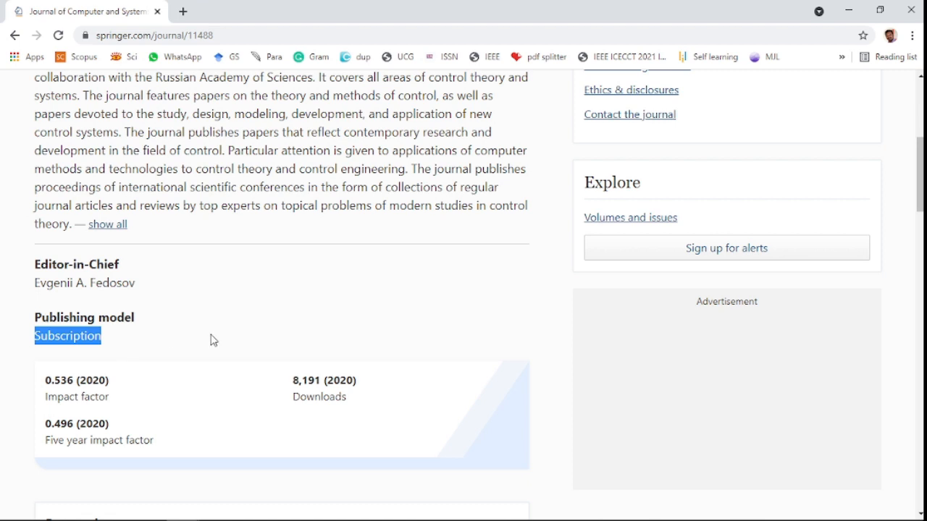
{"action": "scroll", "scroll_direction": "down", "scroll_amount": 3}
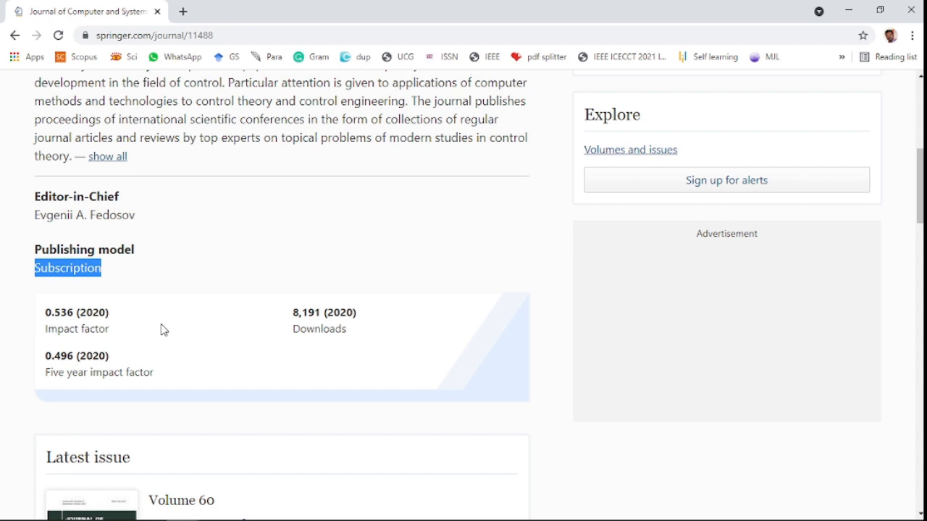
{"action": "mouse_move", "coordinate": [156, 333]}
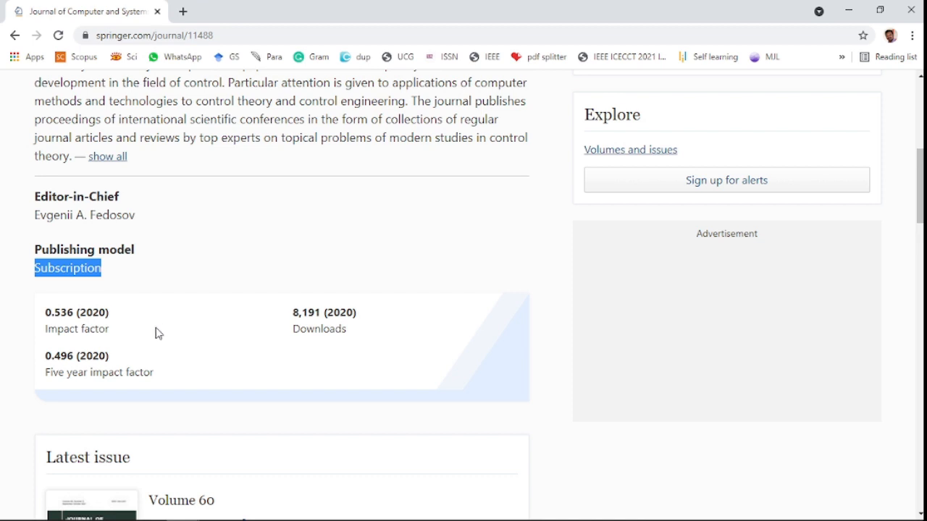
{"action": "scroll", "scroll_direction": "down", "scroll_amount": 3}
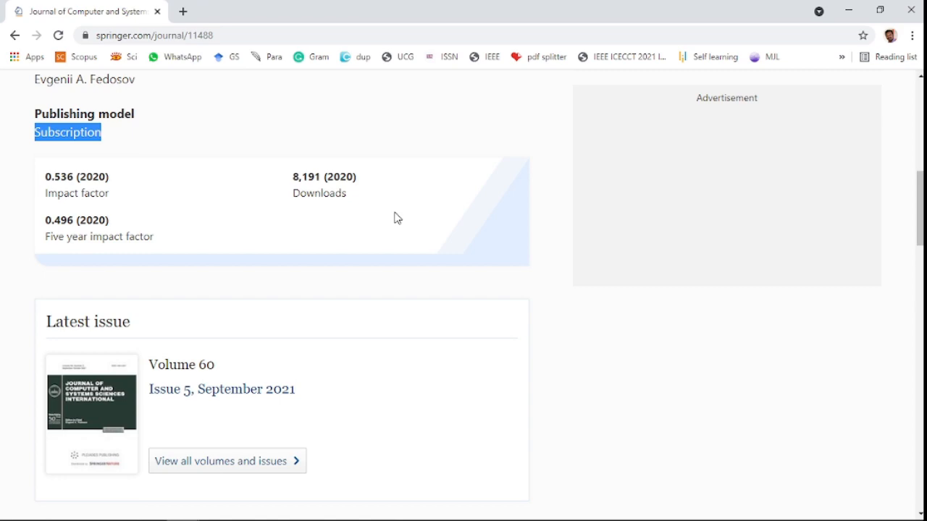
{"action": "scroll", "scroll_direction": "down", "scroll_amount": 3}
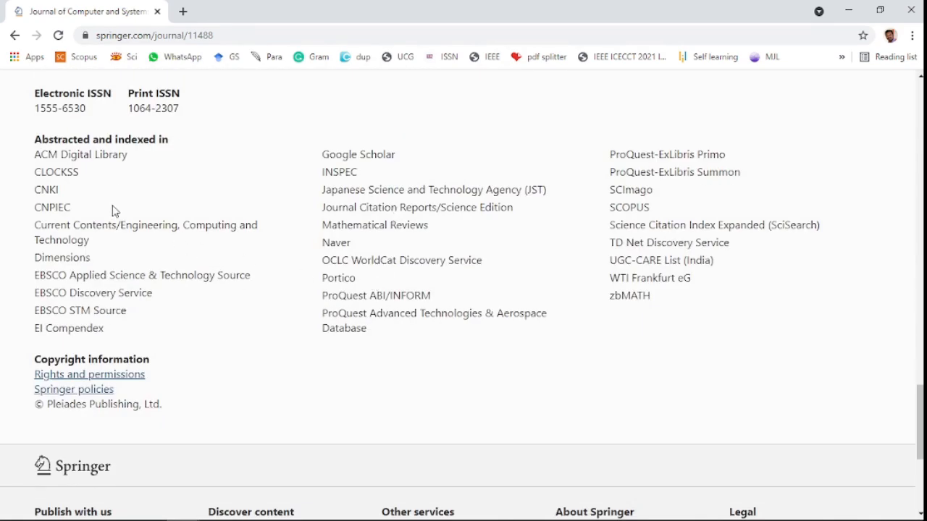
{"action": "mouse_move", "coordinate": [654, 242]}
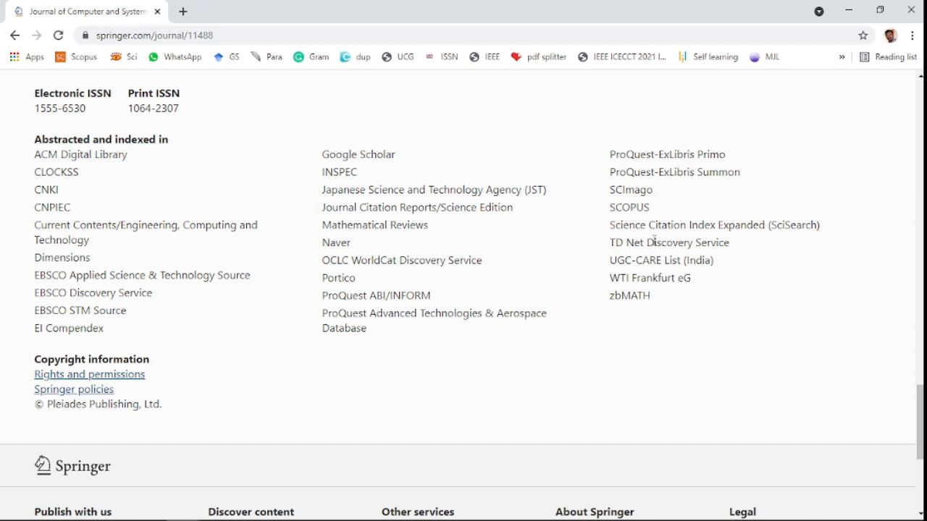
{"action": "mouse_move", "coordinate": [789, 231]}
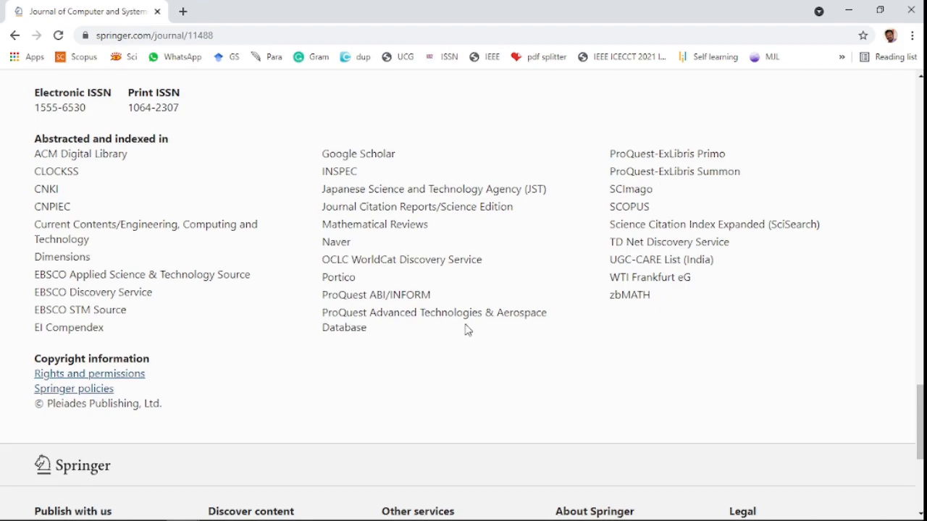
{"action": "scroll", "scroll_direction": "down", "scroll_amount": 3}
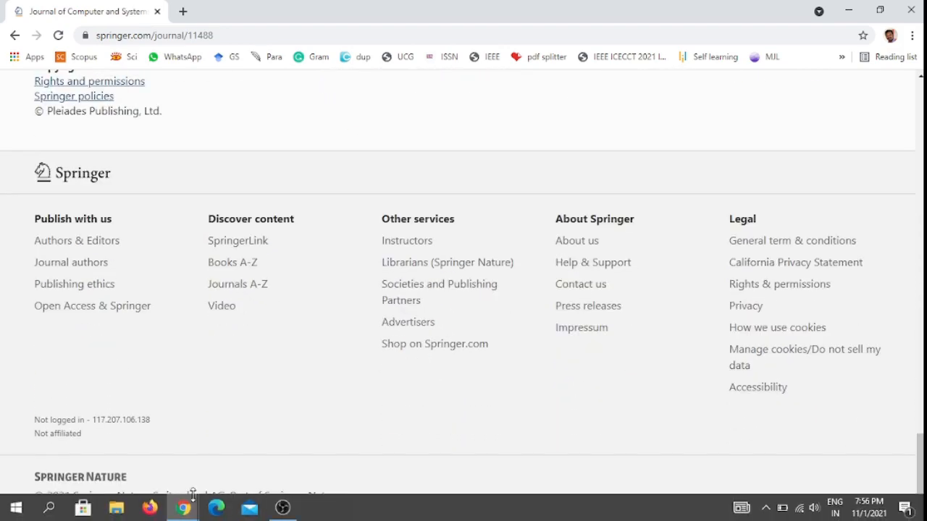
{"action": "scroll", "scroll_direction": "up", "scroll_amount": 3}
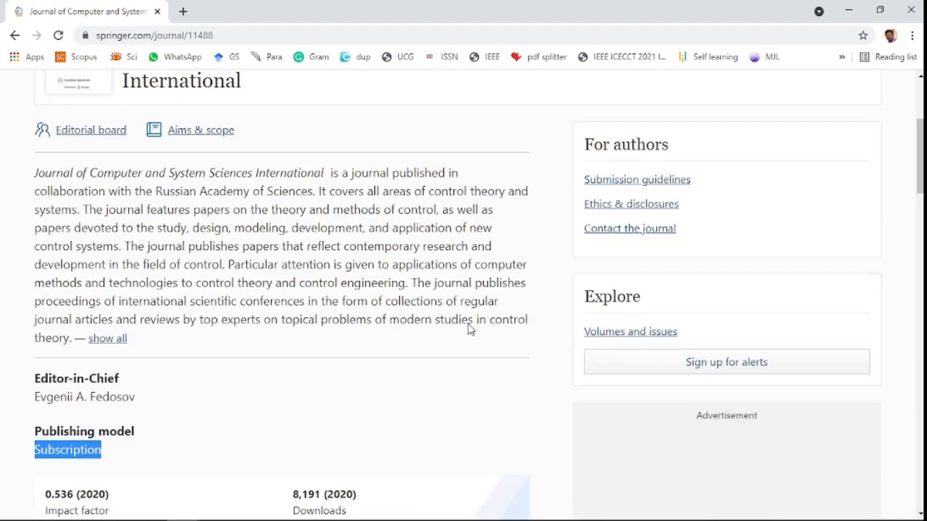